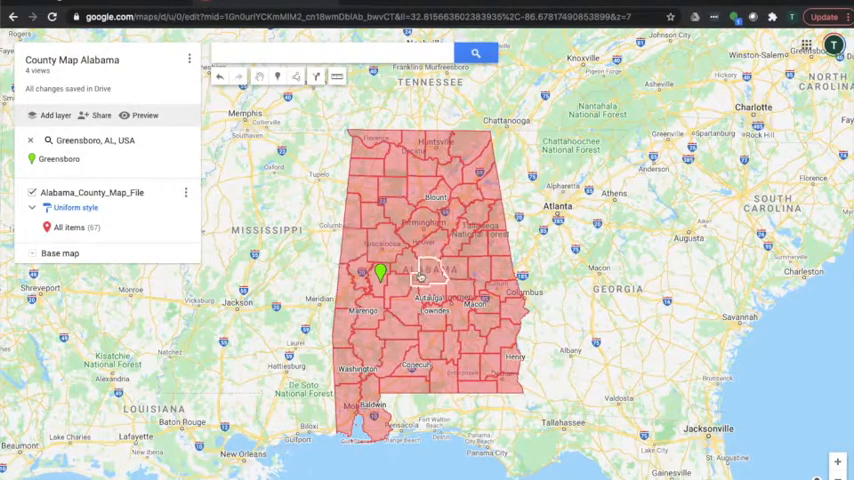
Search Google for 'cartographic boundary files - kml' via the search suggestion.
{"action": "scroll", "scroll_direction": "up", "scroll_amount": 3}
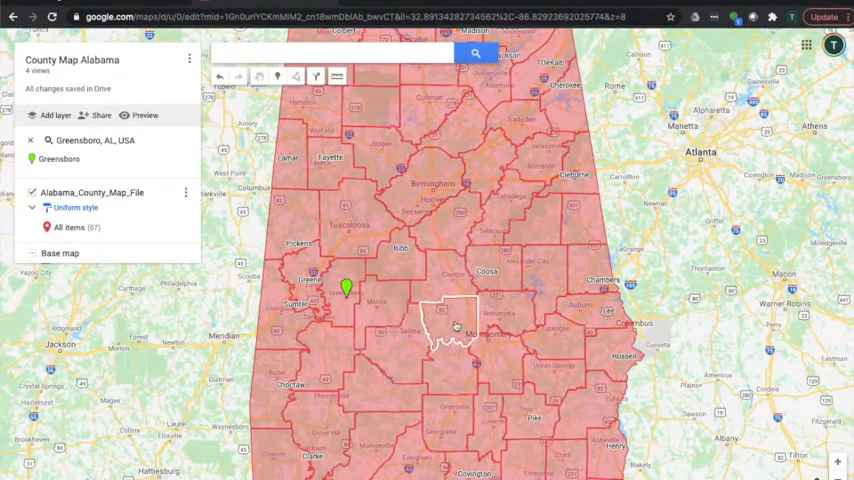
{"action": "left_click", "coordinate": [450, 330]}
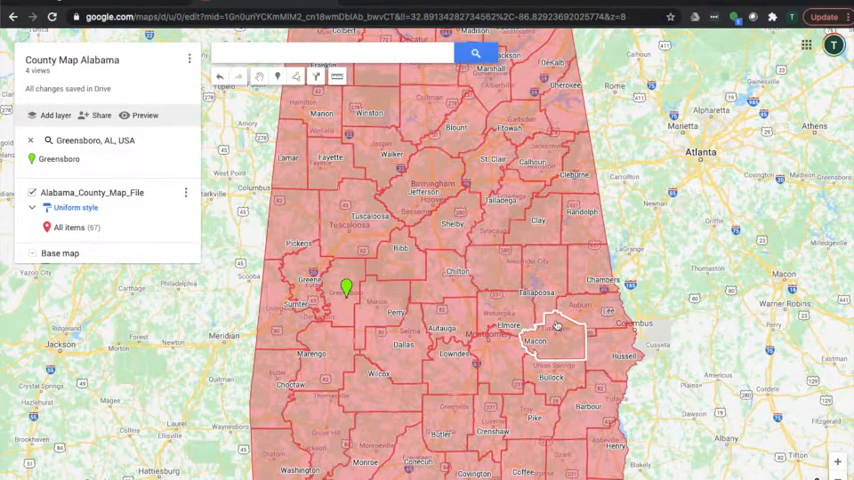
{"action": "scroll", "scroll_direction": "down", "scroll_amount": 3}
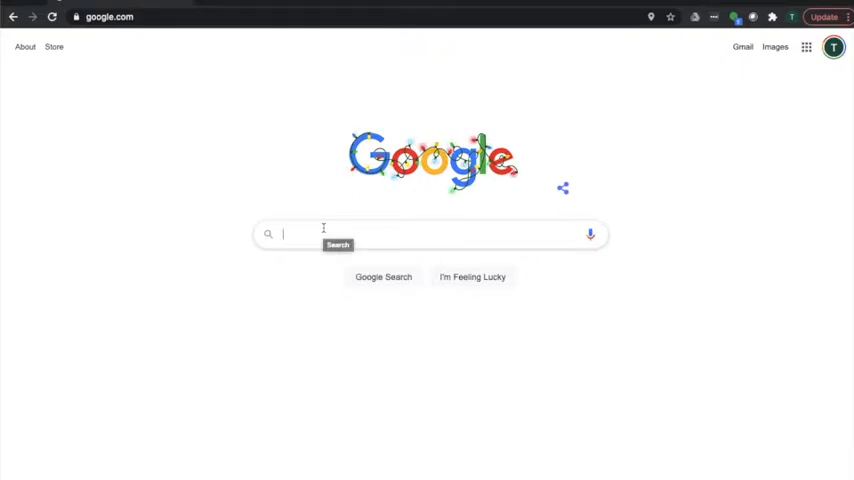
{"action": "type", "text": "car"}
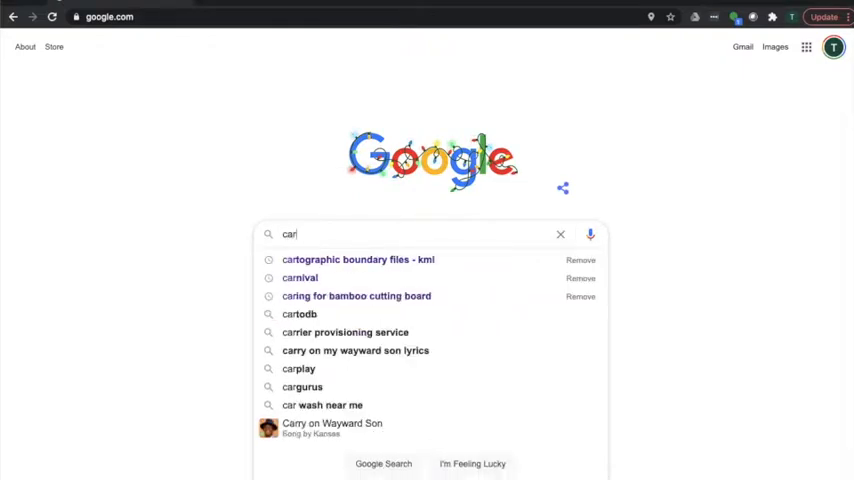
{"action": "type", "text": "tographi"}
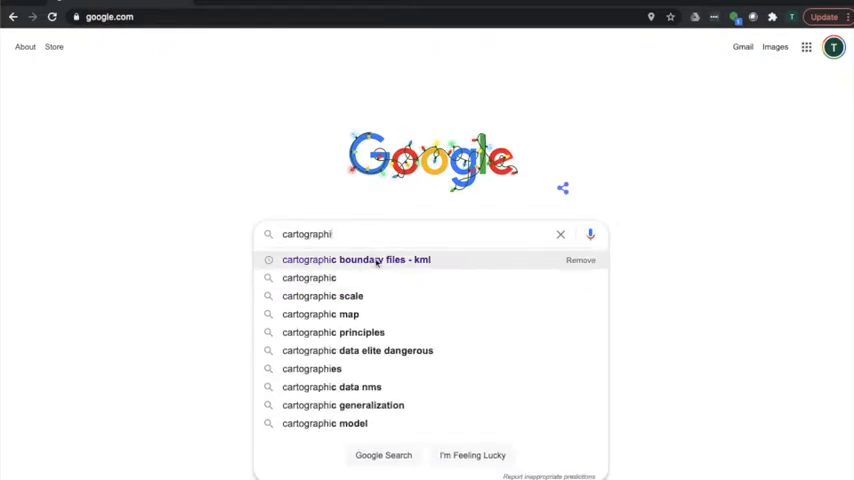
{"action": "left_click", "coordinate": [356, 260]}
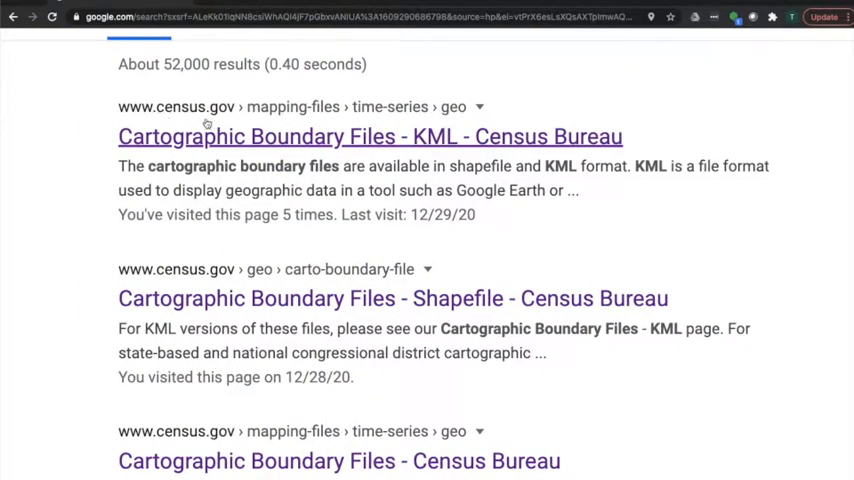
{"action": "mouse_move", "coordinate": [230, 147]}
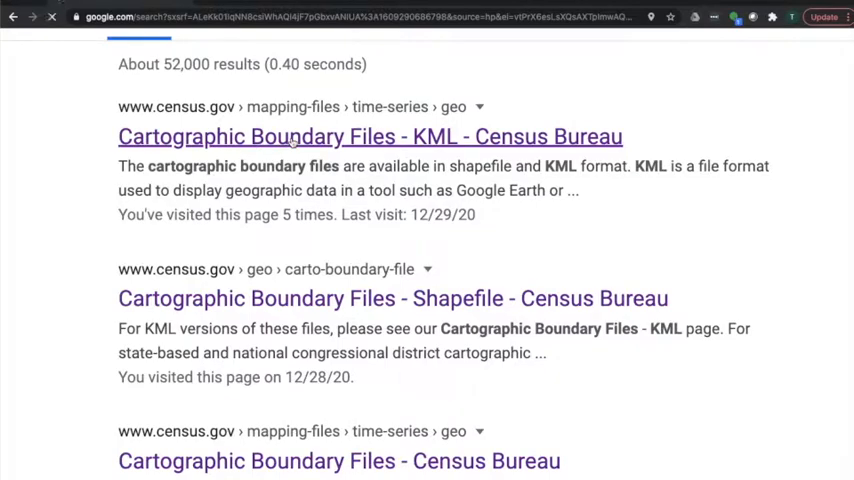
Open the Census Bureau KML cartographic boundary files page.
{"action": "left_click", "coordinate": [369, 136]}
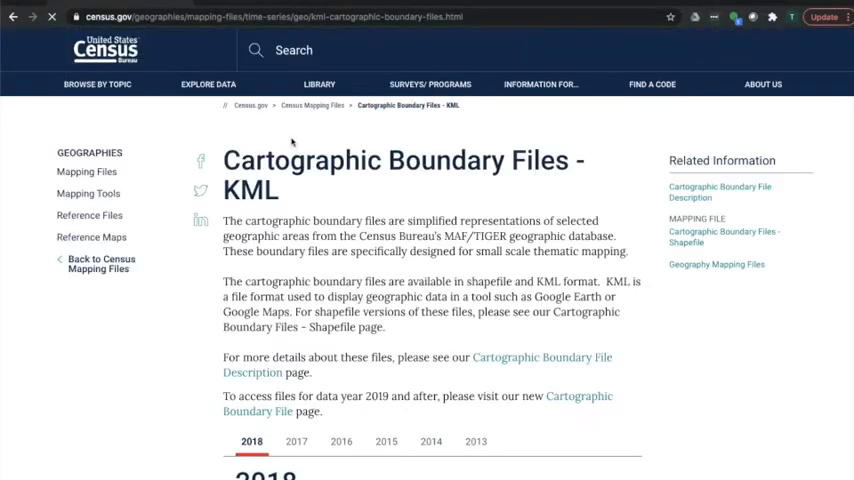
{"action": "scroll", "scroll_direction": "down", "scroll_amount": 3}
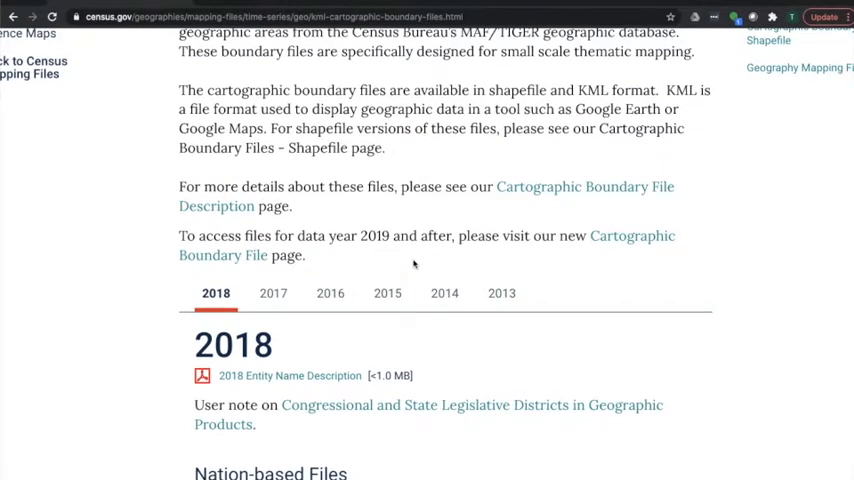
{"action": "scroll", "scroll_direction": "up", "scroll_amount": 3}
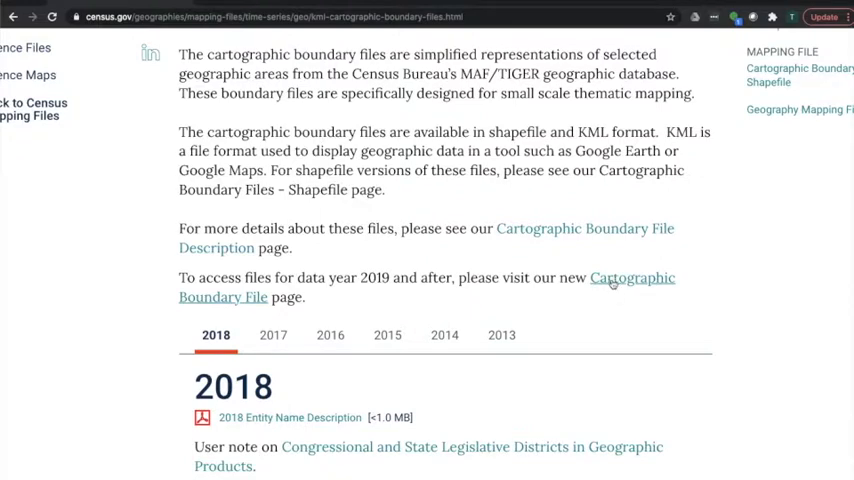
Download the 1:500,000 national counties shapefile from the newer 2019 boundary files page.
{"action": "left_click", "coordinate": [631, 287]}
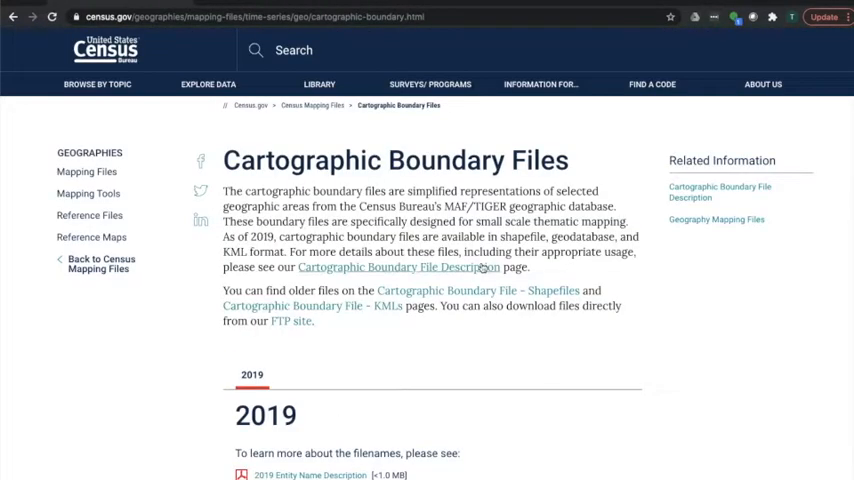
{"action": "scroll", "scroll_direction": "down", "scroll_amount": 3}
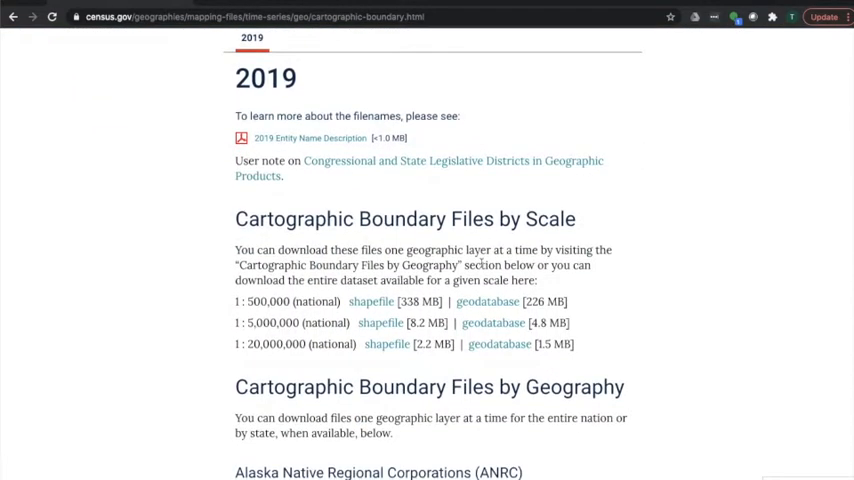
{"action": "scroll", "scroll_direction": "down", "scroll_amount": 3}
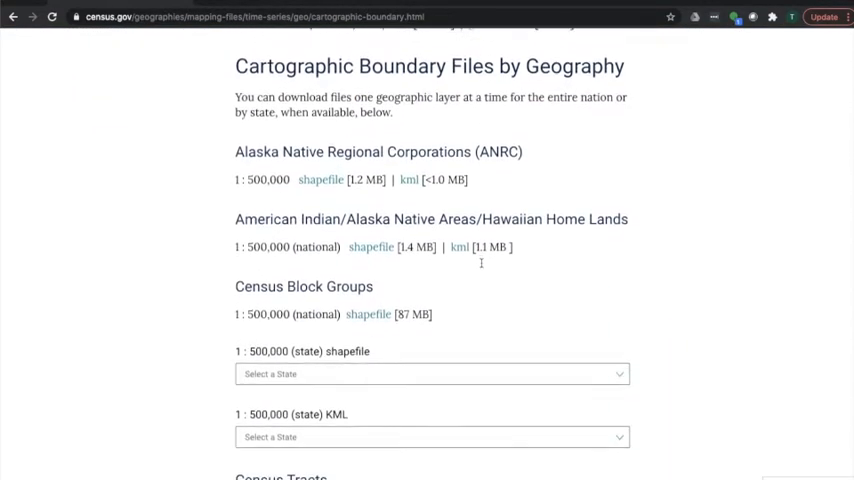
{"action": "scroll", "scroll_direction": "down", "scroll_amount": 3}
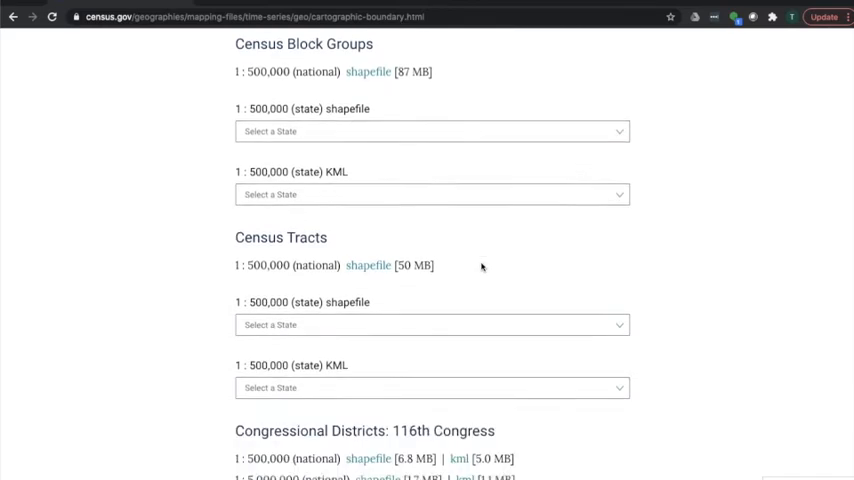
{"action": "scroll", "scroll_direction": "down", "scroll_amount": 3}
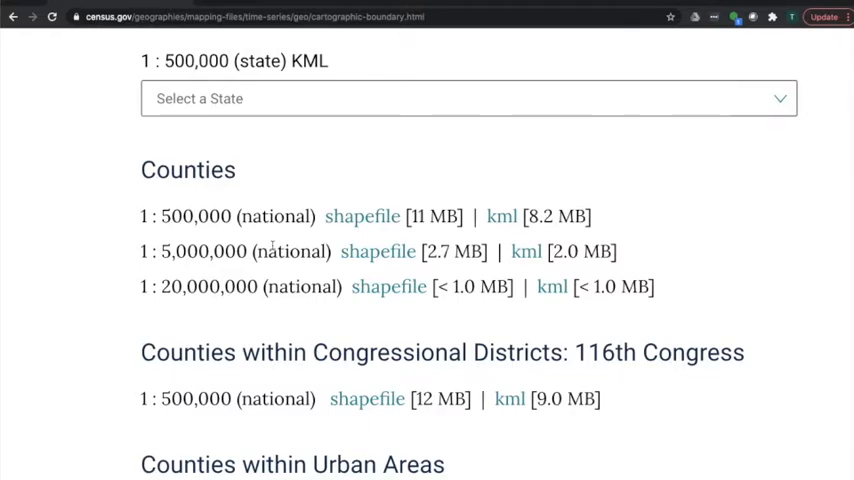
{"action": "mouse_move", "coordinate": [318, 248]}
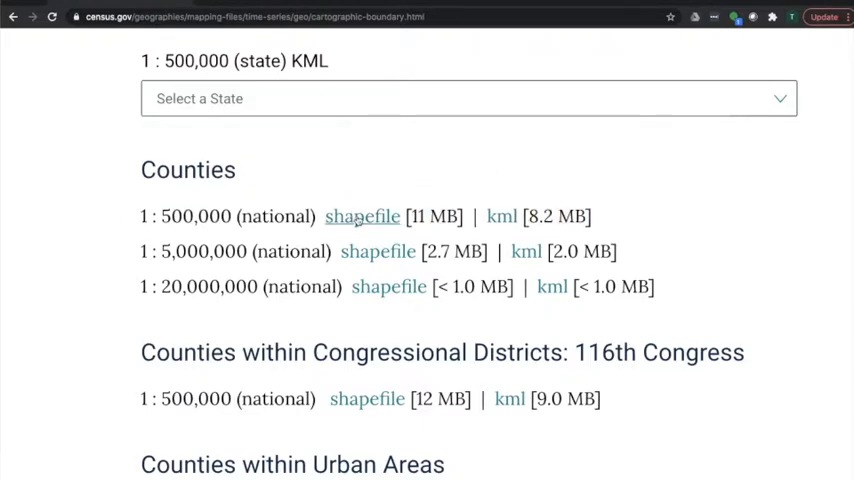
{"action": "left_click", "coordinate": [362, 216]}
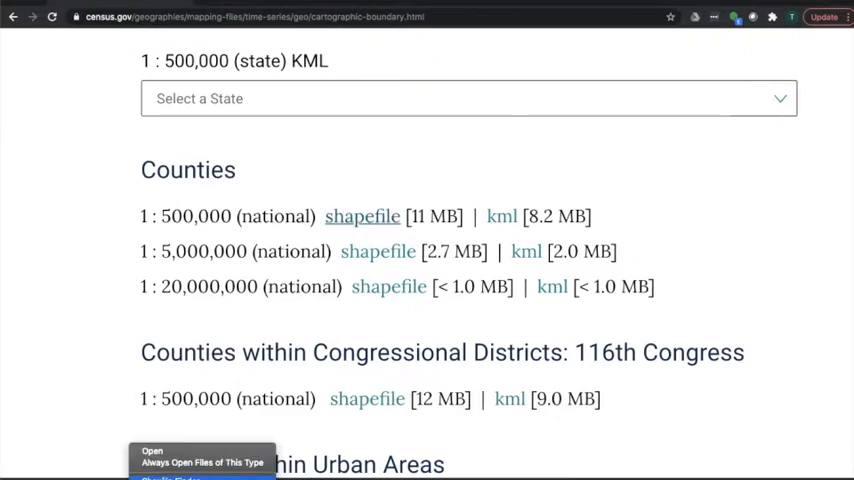
Reveal the download in Finder and open the cb_2019_us_county_500k (1) folder.
{"action": "left_click", "coordinate": [152, 450]}
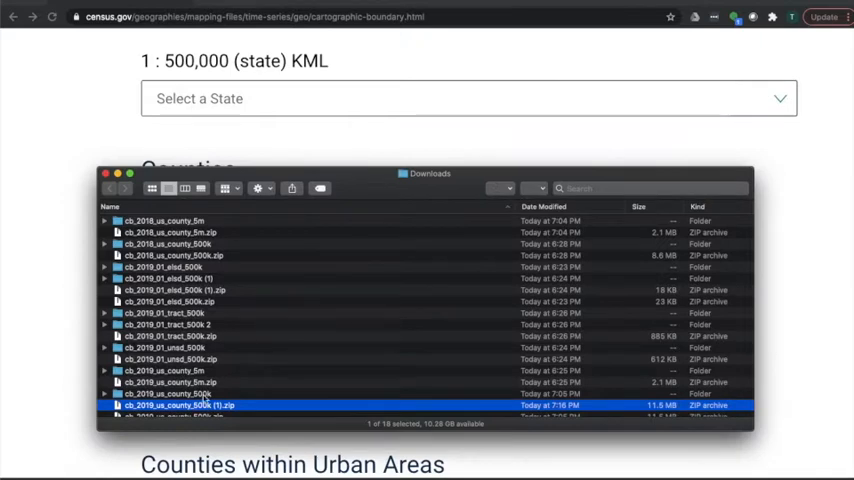
{"action": "scroll", "scroll_direction": "down", "scroll_amount": 3}
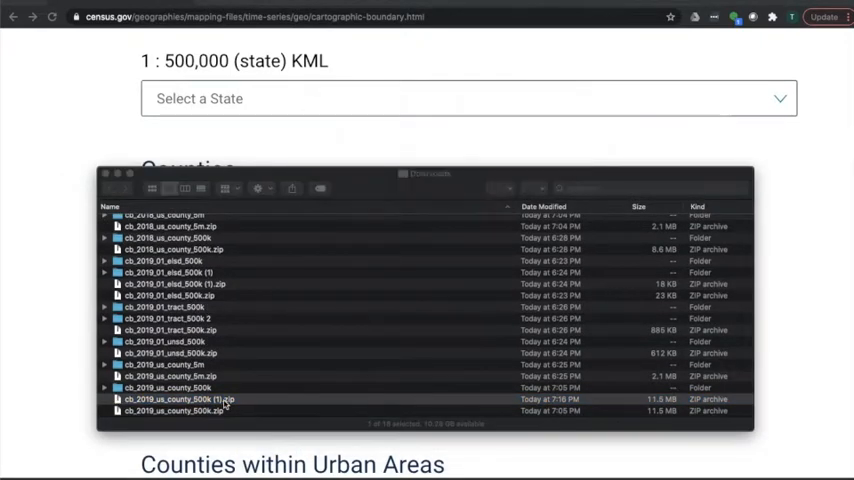
{"action": "left_click", "coordinate": [180, 399]}
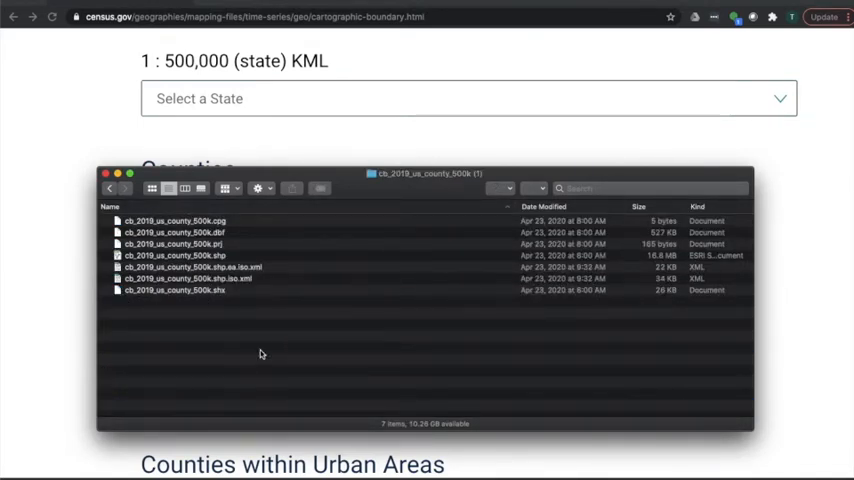
{"action": "key", "text": "cmd+a"}
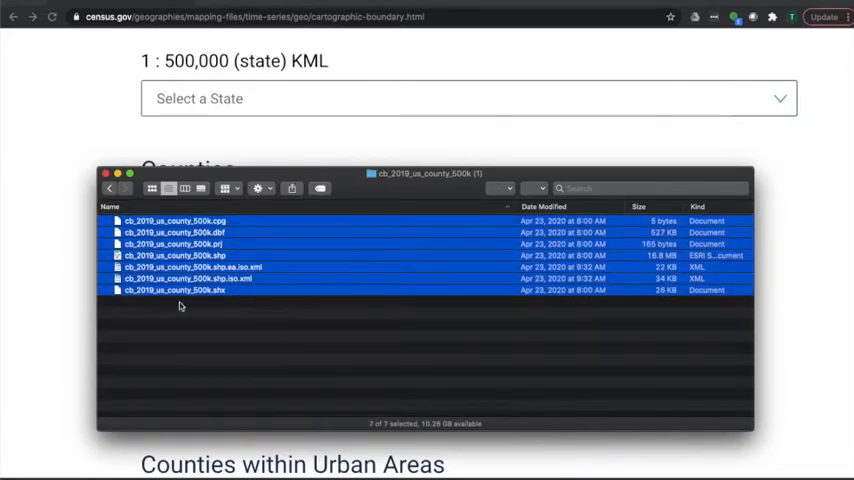
{"action": "left_click", "coordinate": [275, 373]}
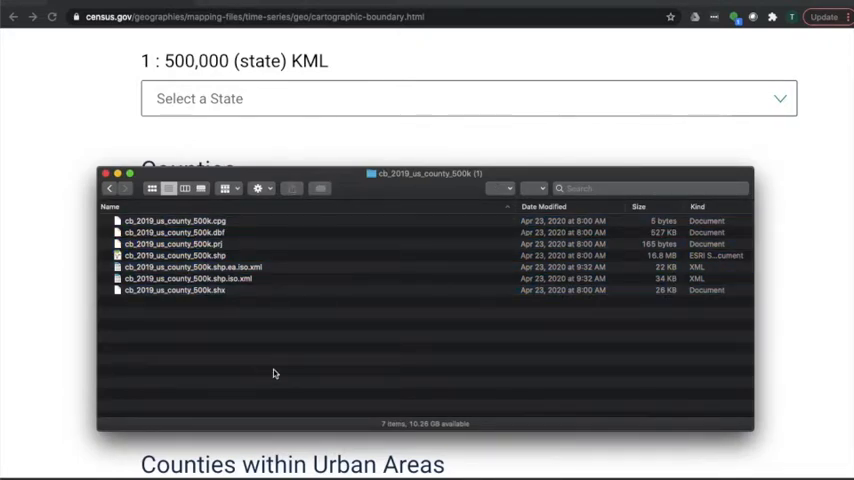
{"action": "mouse_move", "coordinate": [319, 352]}
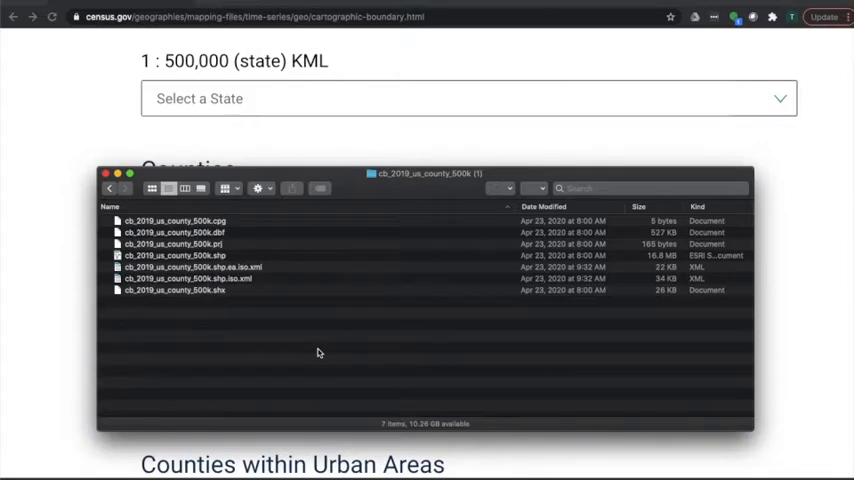
{"action": "mouse_move", "coordinate": [319, 392]}
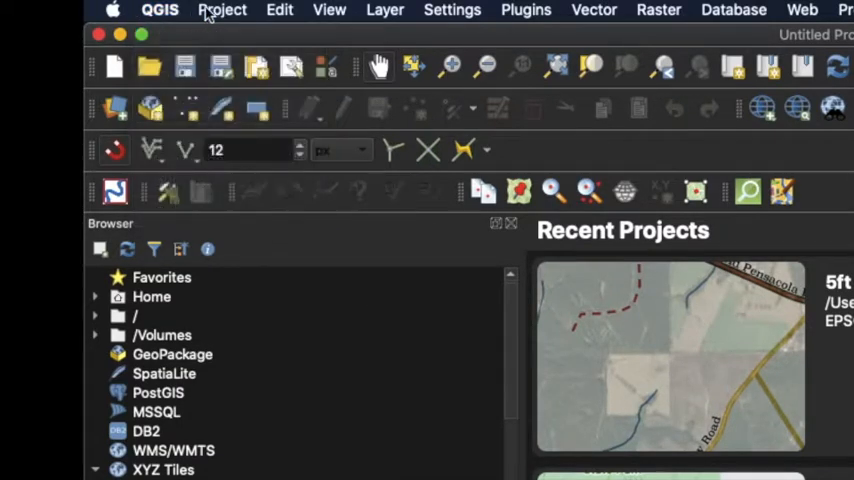
Create a new empty QGIS project from the Project menu.
{"action": "left_click", "coordinate": [222, 10]}
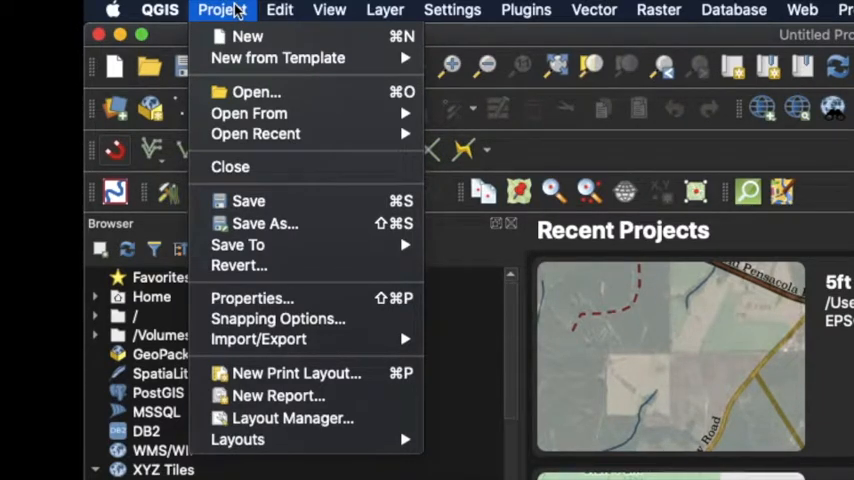
{"action": "left_click", "coordinate": [159, 11]}
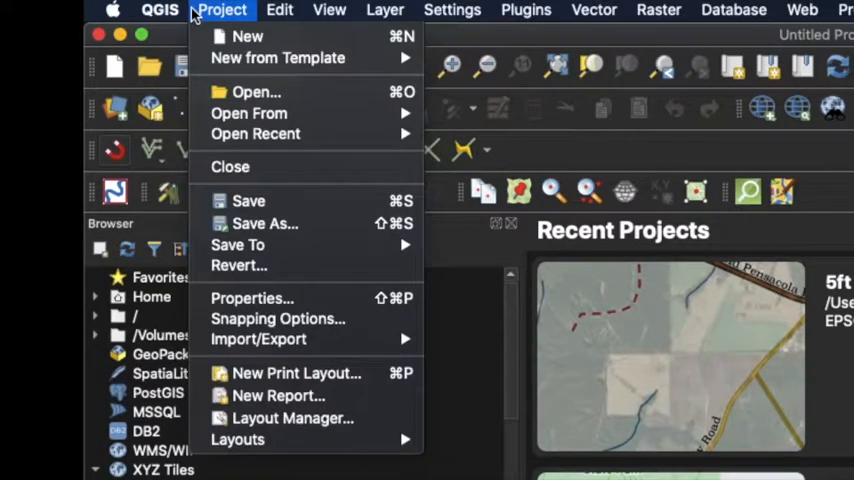
{"action": "mouse_move", "coordinate": [232, 40]}
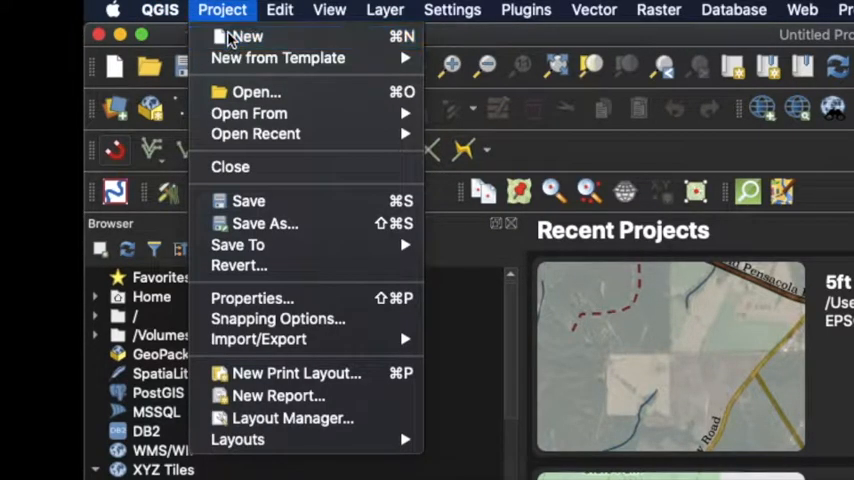
{"action": "left_click", "coordinate": [247, 36]}
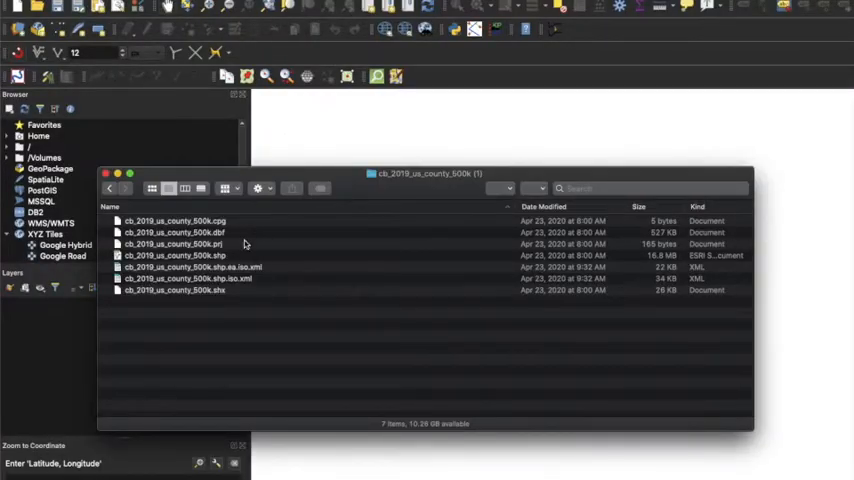
{"action": "left_click", "coordinate": [200, 255]}
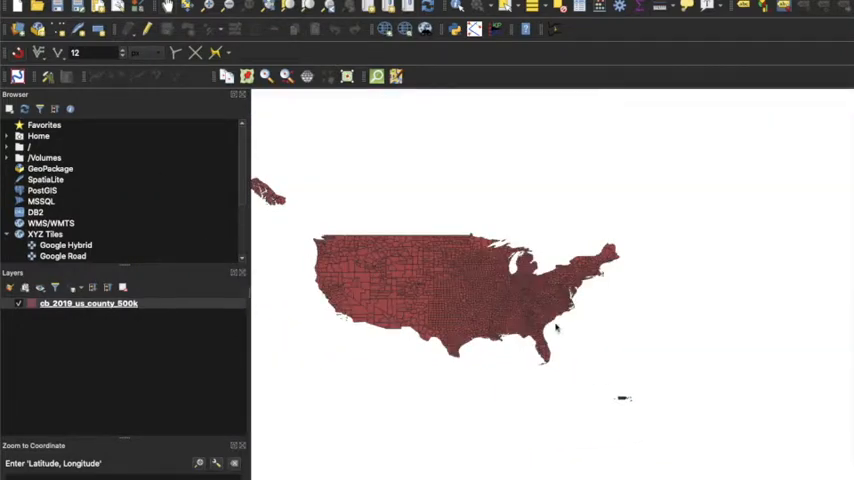
{"action": "scroll", "scroll_direction": "up", "scroll_amount": 3}
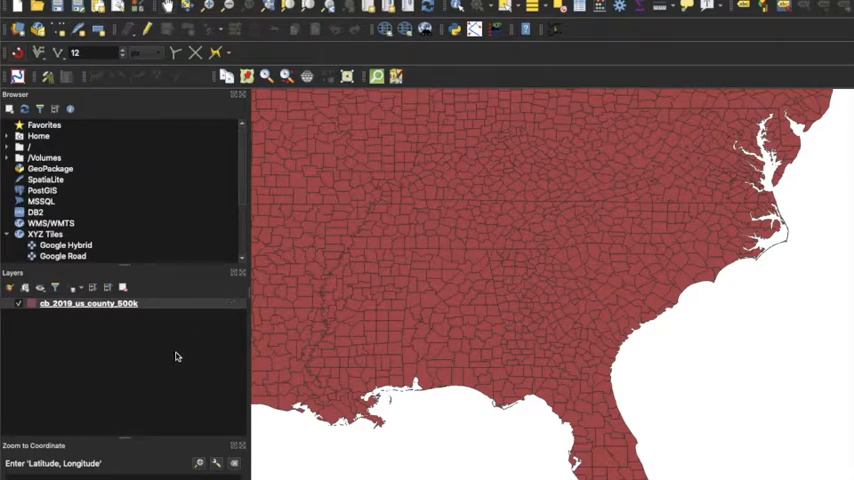
{"action": "left_click", "coordinate": [87, 303]}
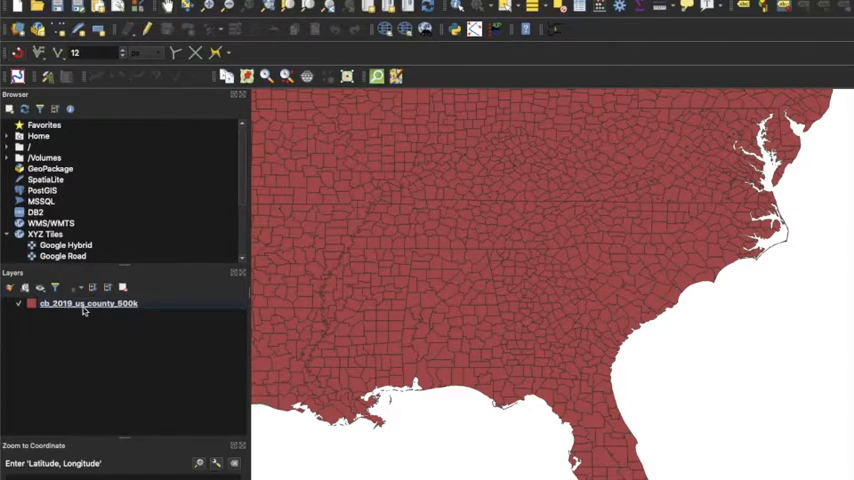
{"action": "left_click", "coordinate": [87, 303]}
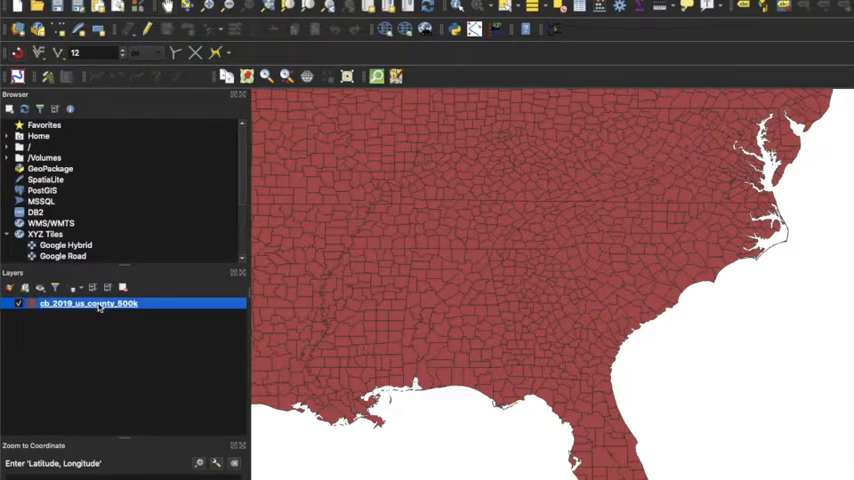
Open the cb_2019_us_county_500k layer's attribute table from its context menu.
{"action": "right_click", "coordinate": [87, 303]}
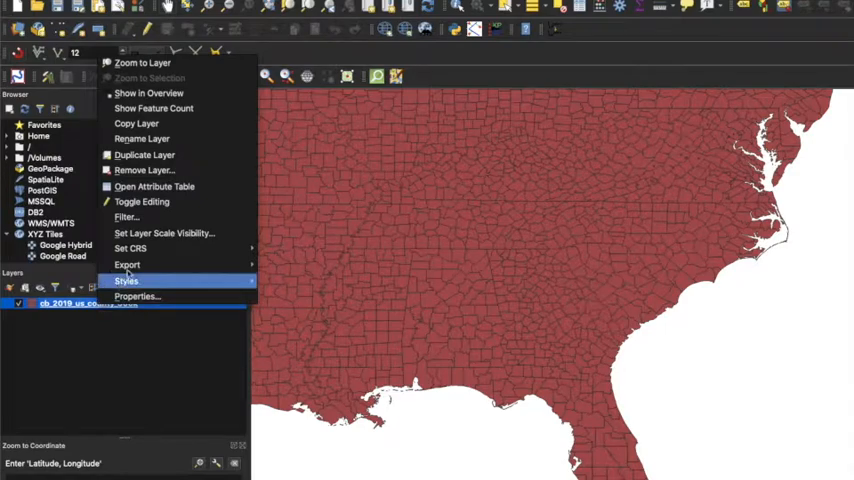
{"action": "mouse_move", "coordinate": [153, 186]}
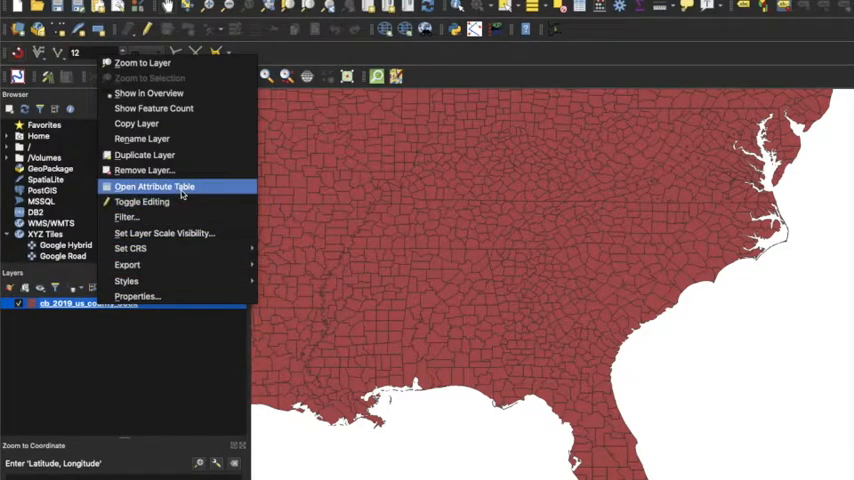
{"action": "left_click", "coordinate": [153, 187]}
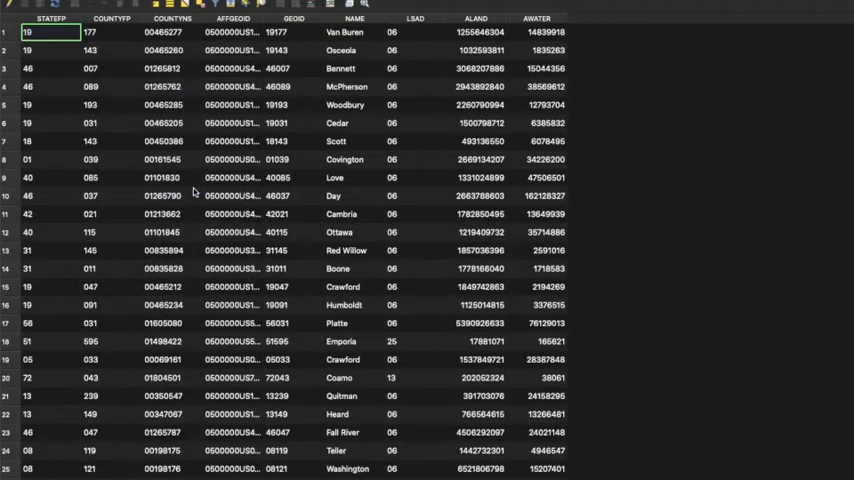
{"action": "mouse_move", "coordinate": [298, 195]}
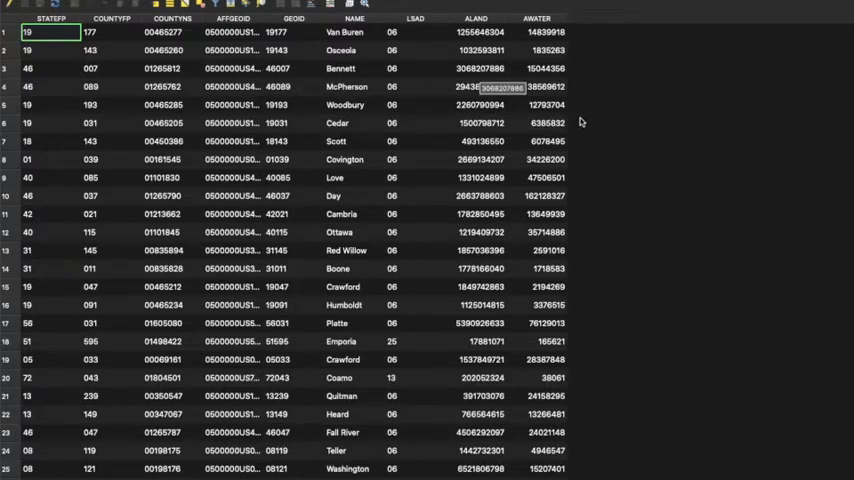
{"action": "mouse_move", "coordinate": [583, 162]}
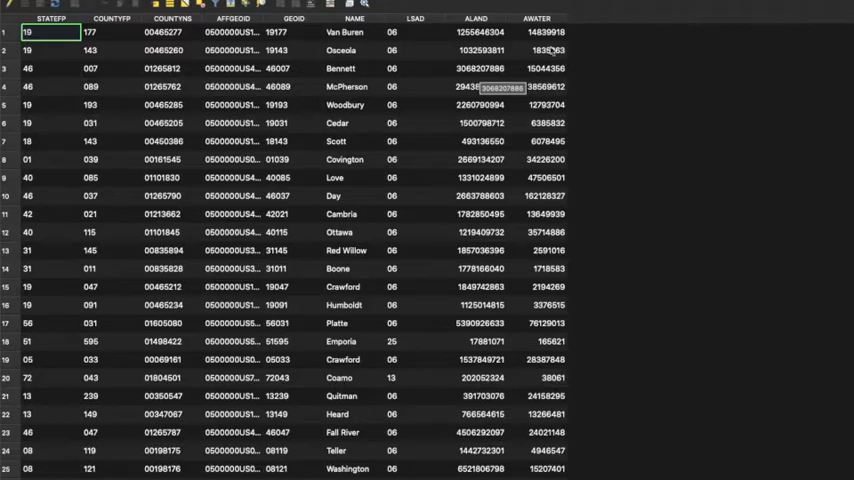
{"action": "mouse_move", "coordinate": [427, 190]}
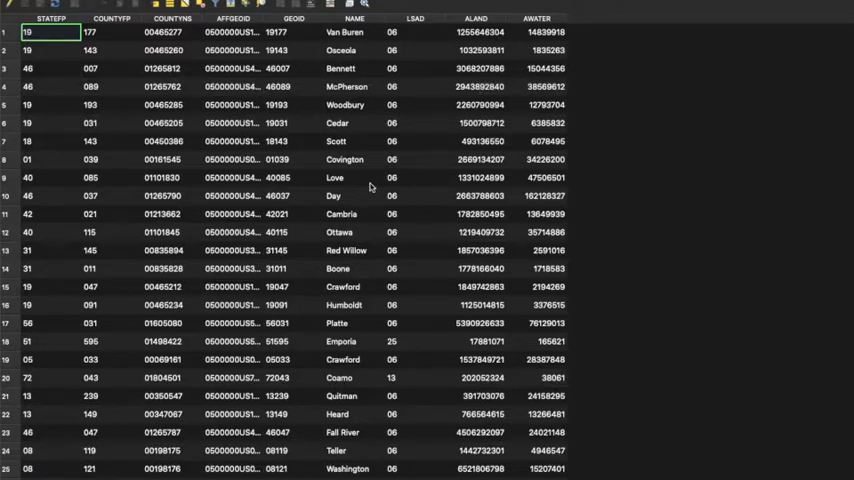
{"action": "mouse_move", "coordinate": [432, 117]}
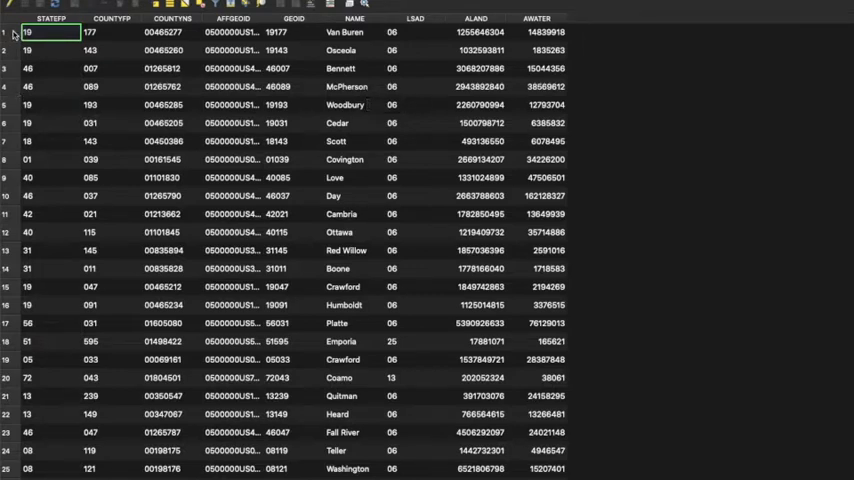
{"action": "mouse_move", "coordinate": [439, 55]}
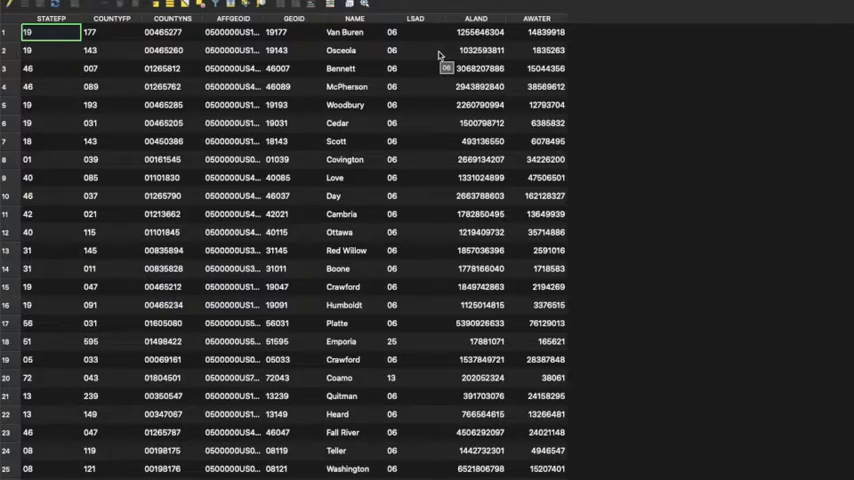
{"action": "mouse_move", "coordinate": [358, 27]}
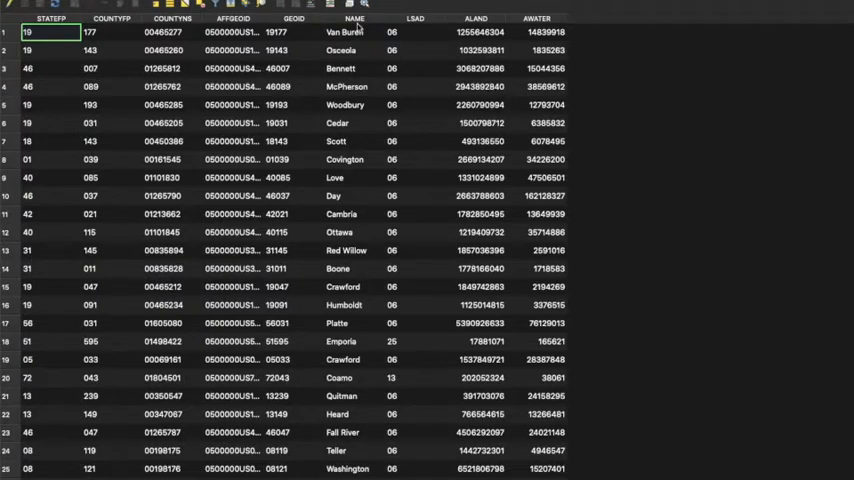
{"action": "mouse_move", "coordinate": [15, 8]}
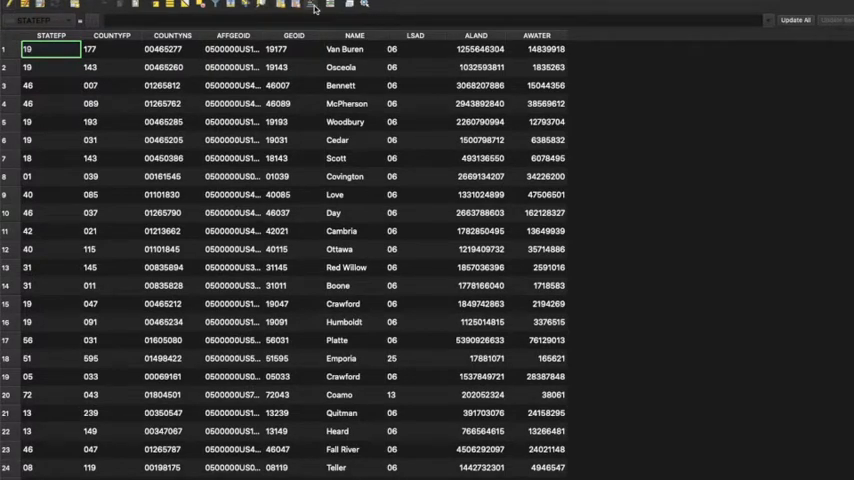
{"action": "mouse_move", "coordinate": [314, 8]}
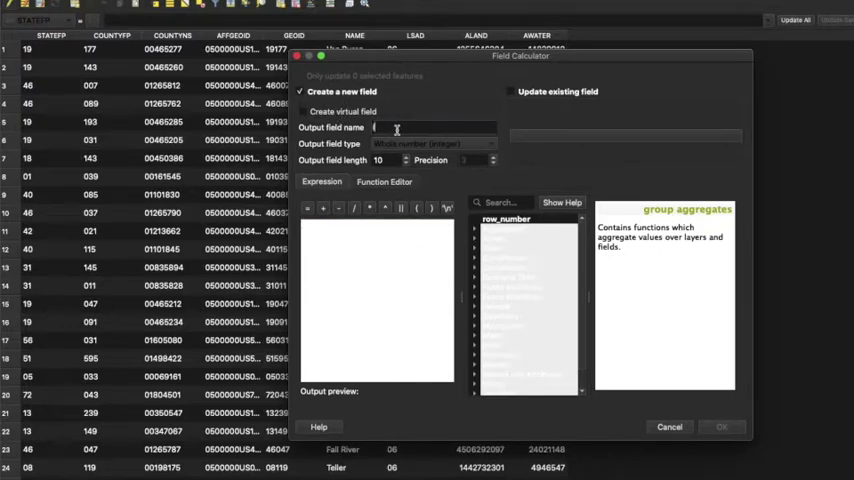
Create an integer field named ID calculated with the $id expression.
{"action": "type", "text": "ID"}
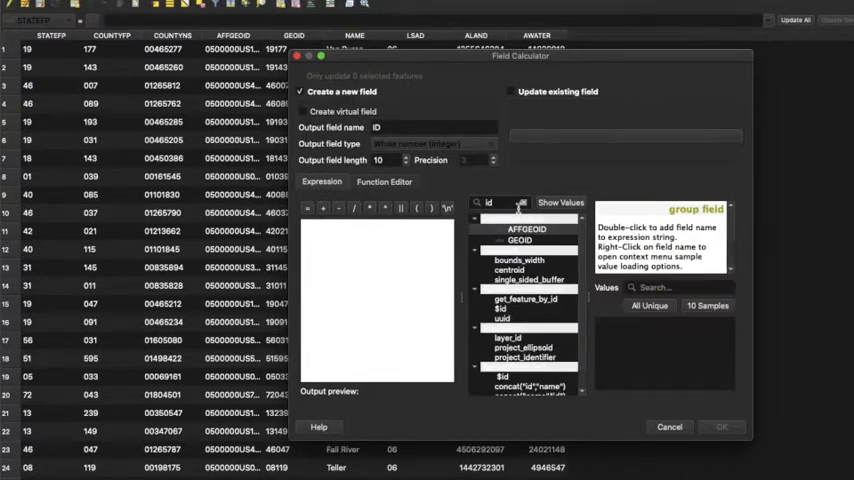
{"action": "left_click", "coordinate": [505, 308]}
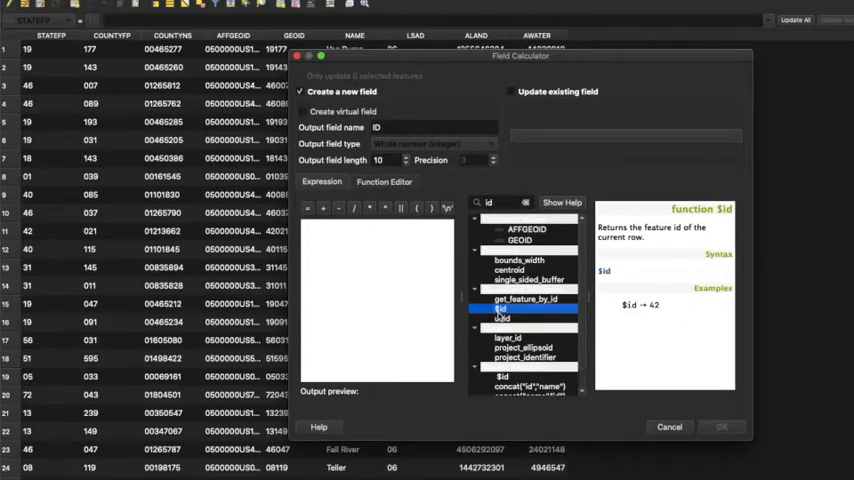
{"action": "left_click", "coordinate": [503, 310]}
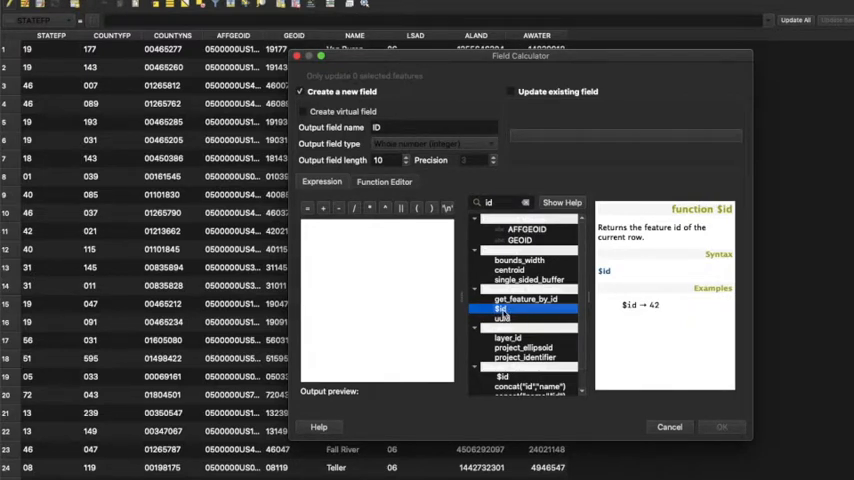
{"action": "double_click", "coordinate": [503, 309]}
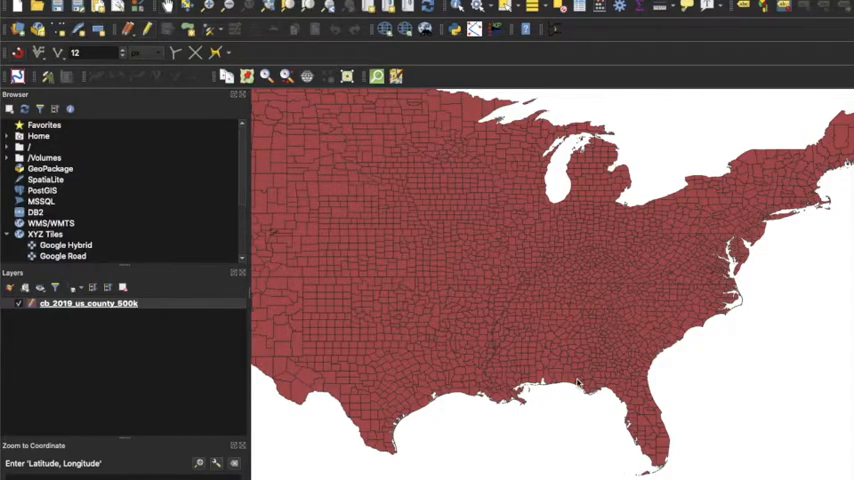
Identify Leake and Tuscaloosa counties to confirm their new ID values.
{"action": "scroll", "scroll_direction": "up", "scroll_amount": 3}
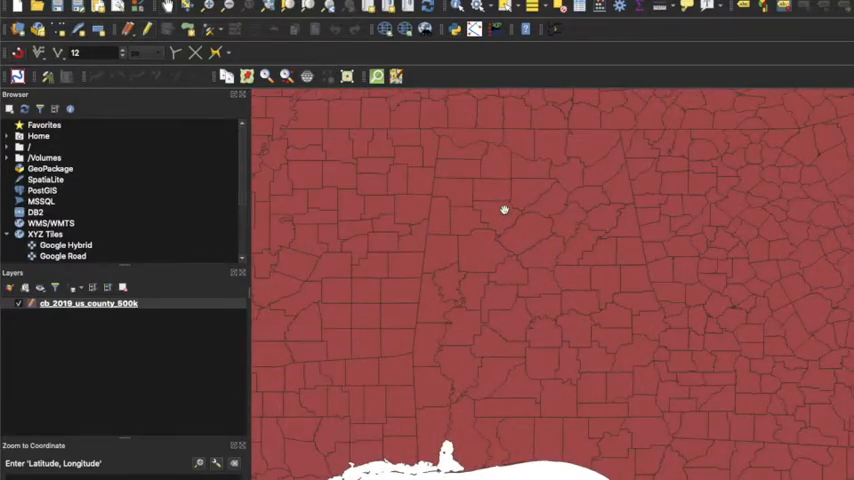
{"action": "mouse_move", "coordinate": [459, 8]}
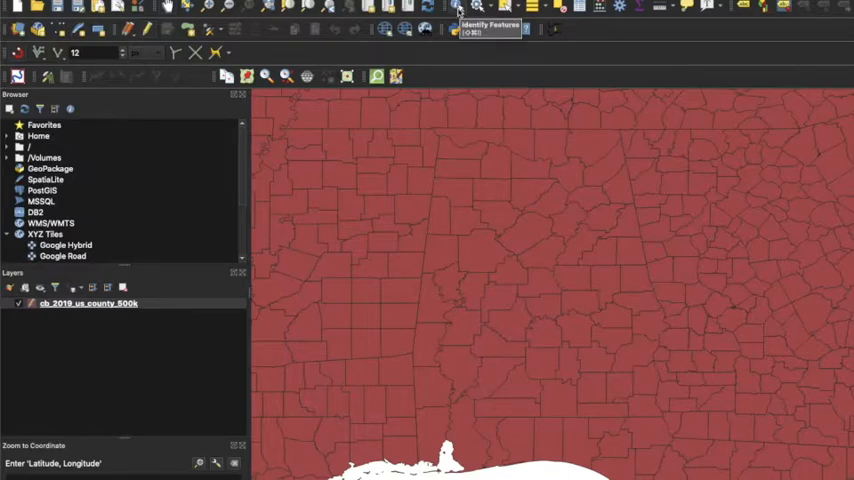
{"action": "mouse_move", "coordinate": [450, 140]}
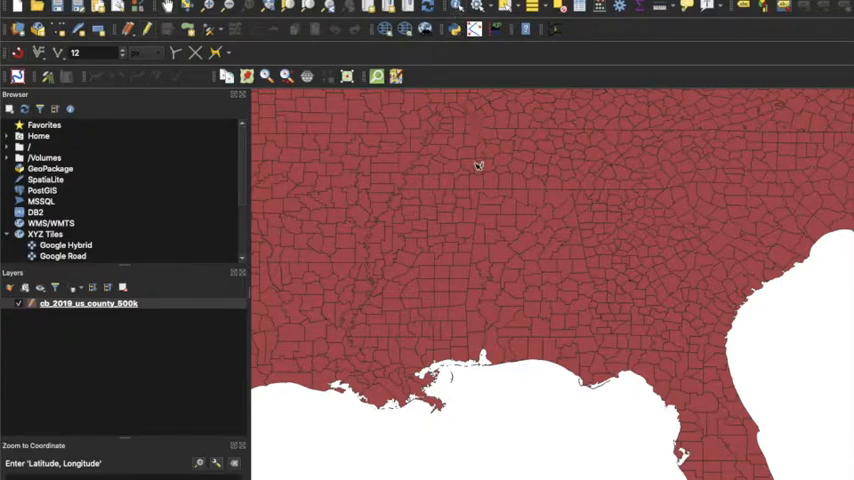
{"action": "mouse_move", "coordinate": [430, 272]}
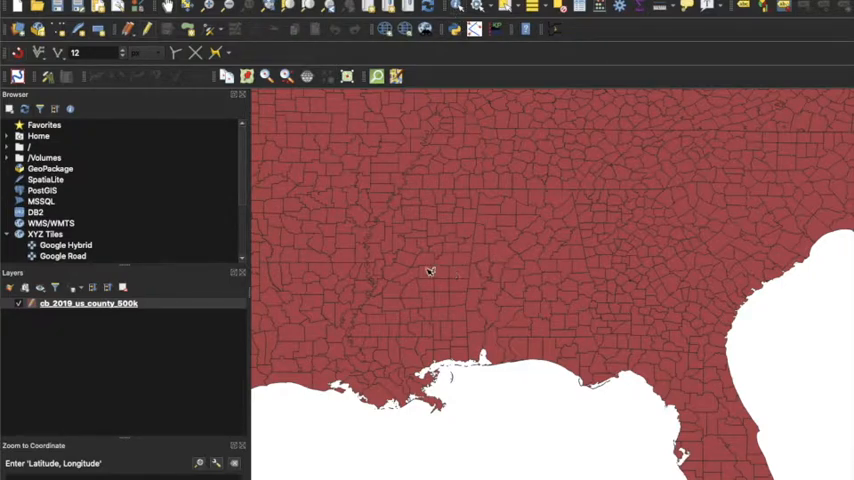
{"action": "mouse_move", "coordinate": [430, 276]}
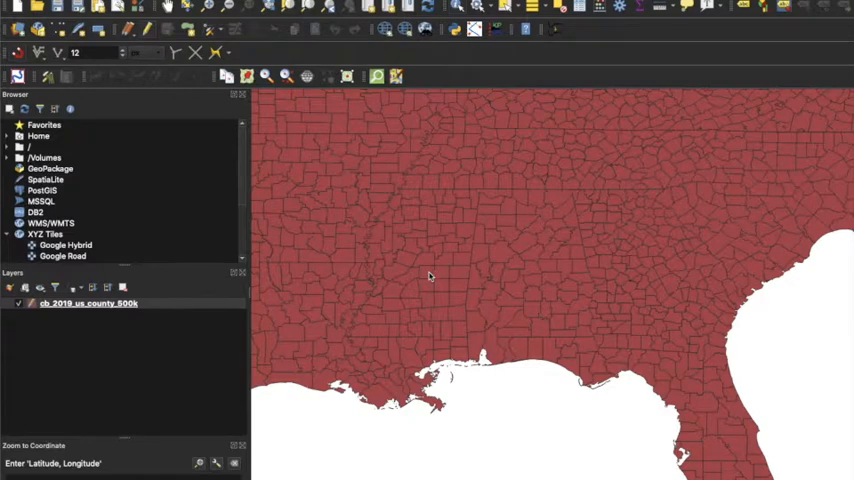
{"action": "left_click", "coordinate": [426, 272]}
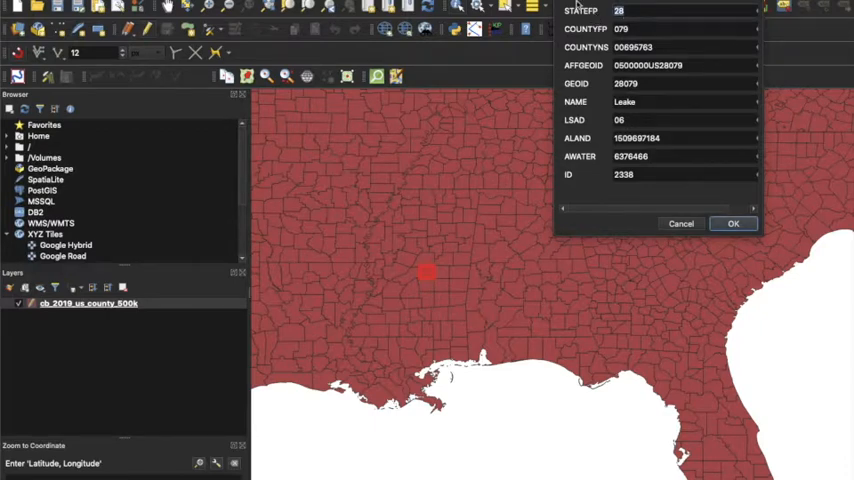
{"action": "left_click", "coordinate": [733, 223]}
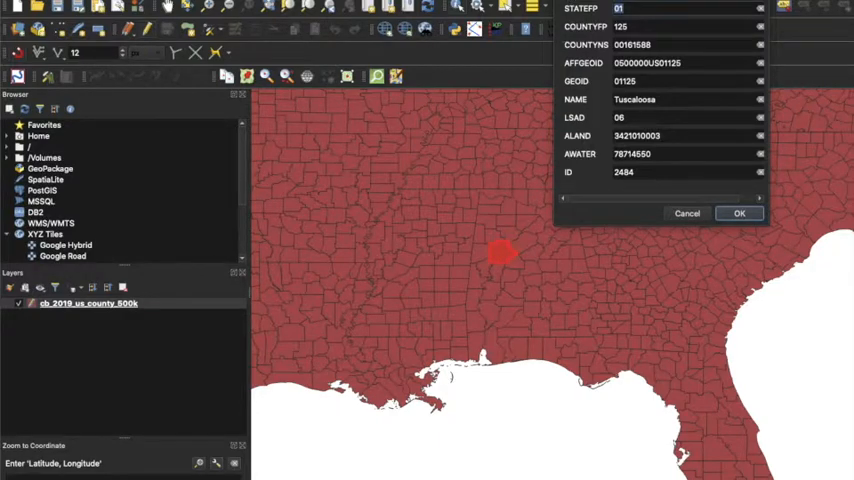
{"action": "left_click", "coordinate": [739, 213]}
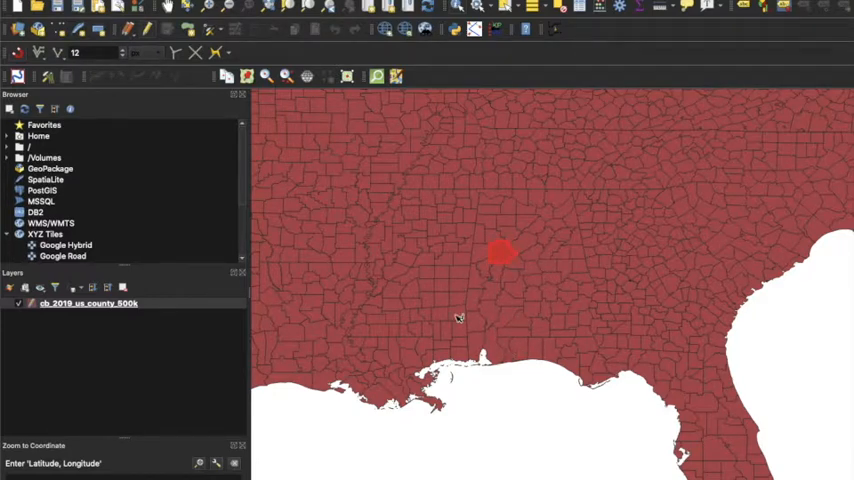
{"action": "mouse_move", "coordinate": [365, 315]}
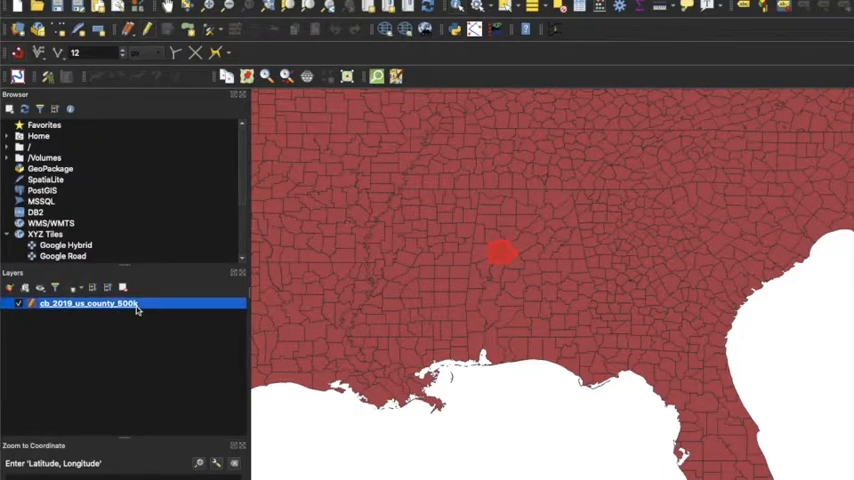
Reopen the county attribute table and sort it ascending by STATEFP.
{"action": "right_click", "coordinate": [90, 303]}
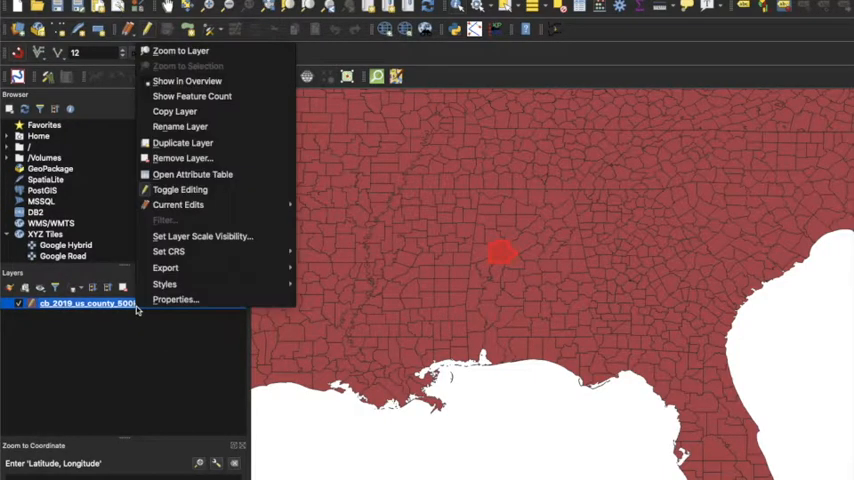
{"action": "mouse_move", "coordinate": [192, 174]}
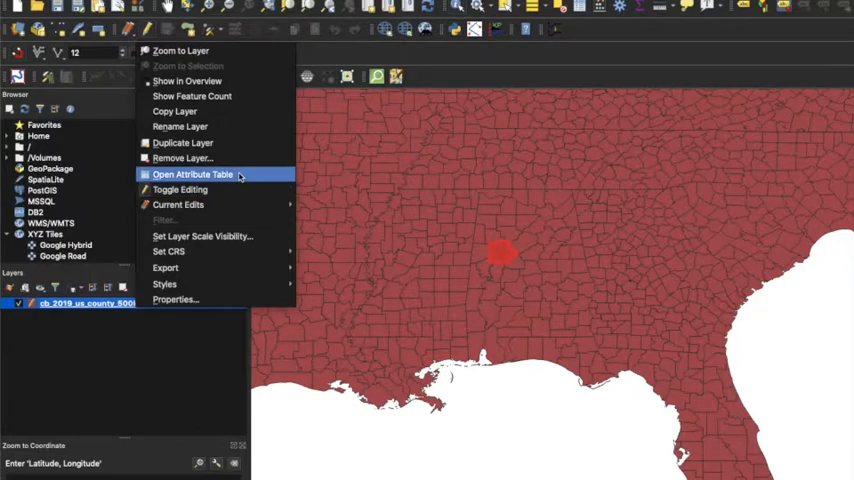
{"action": "left_click", "coordinate": [192, 174]}
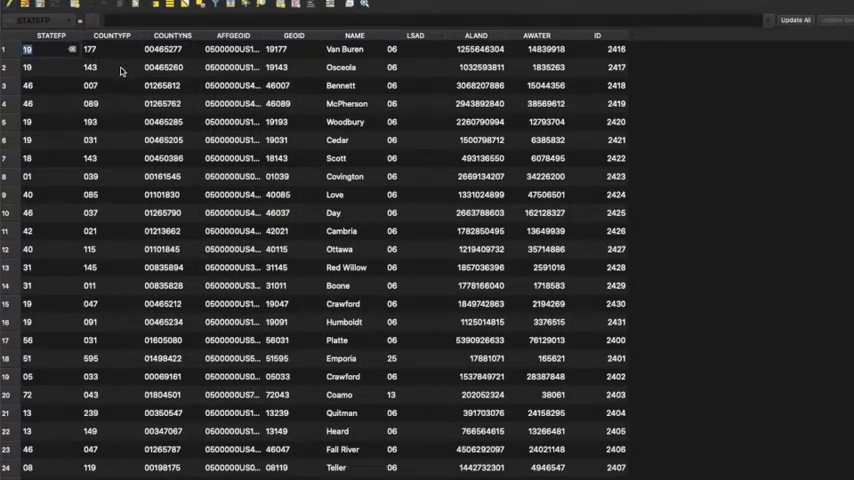
{"action": "left_click", "coordinate": [90, 67]}
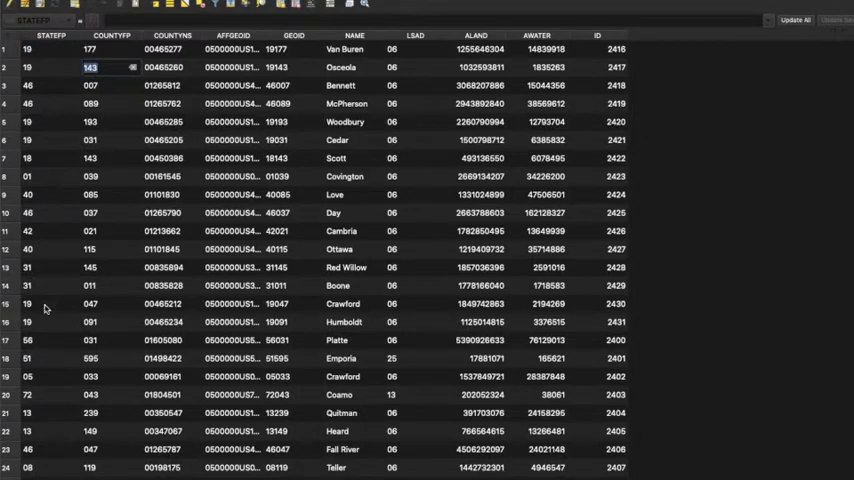
{"action": "mouse_move", "coordinate": [47, 213]}
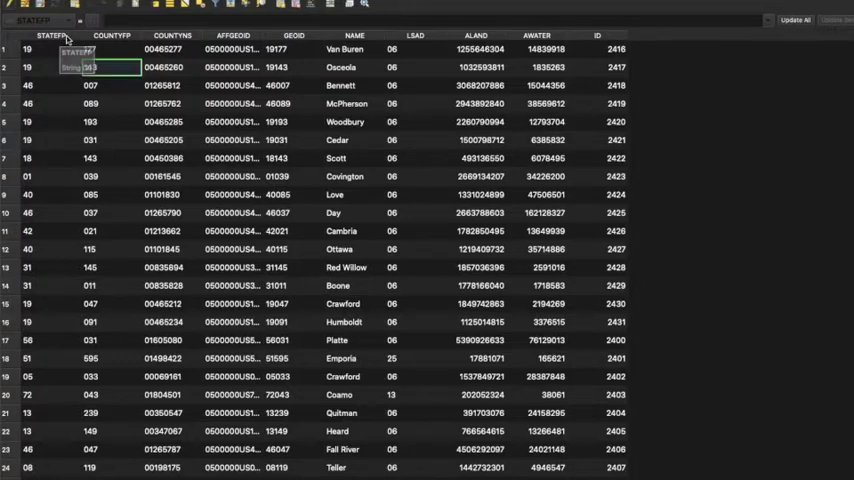
{"action": "left_click", "coordinate": [52, 22]}
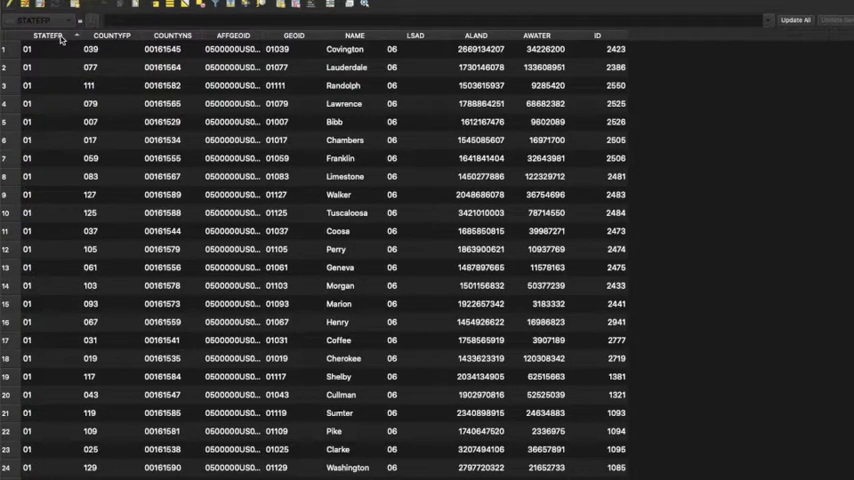
{"action": "mouse_move", "coordinate": [45, 167]}
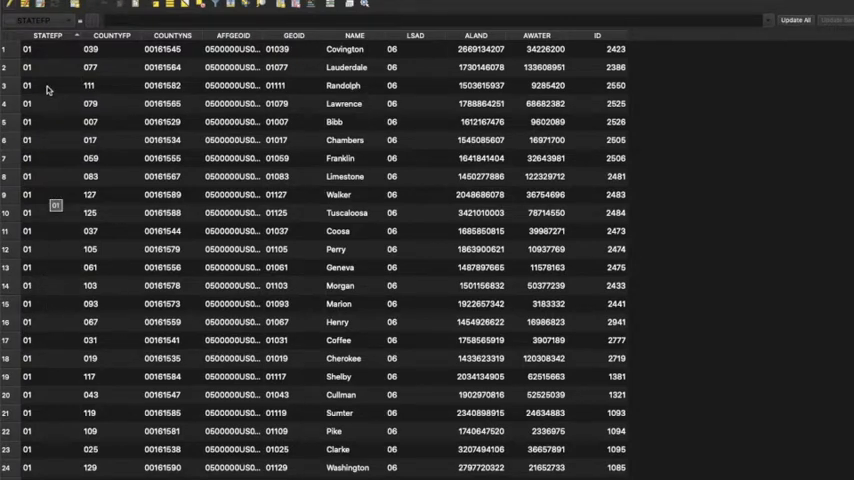
{"action": "mouse_move", "coordinate": [54, 150]}
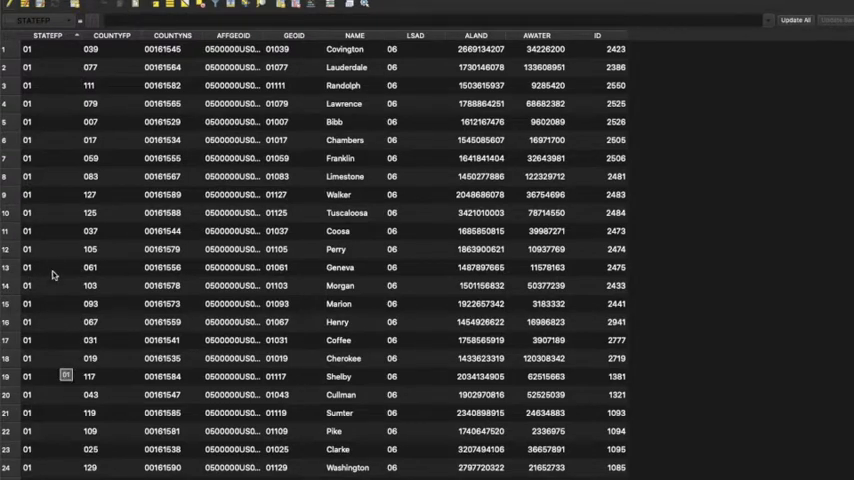
{"action": "scroll", "scroll_direction": "down", "scroll_amount": 3}
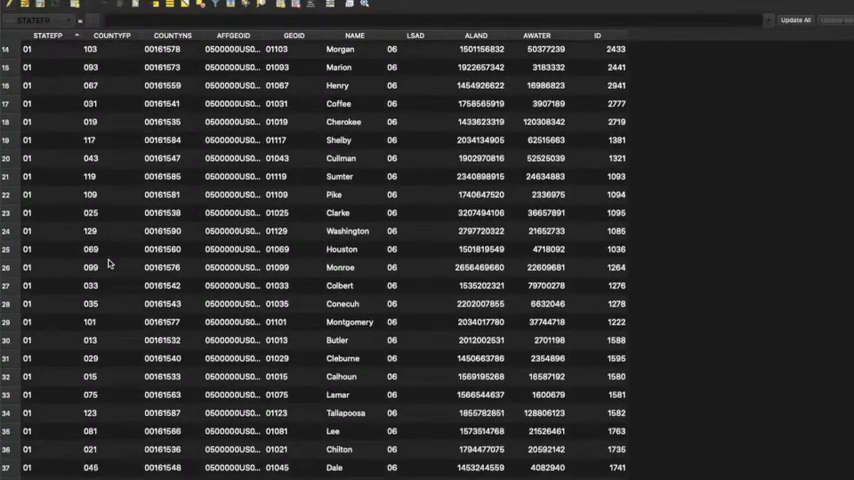
{"action": "scroll", "scroll_direction": "down", "scroll_amount": 3}
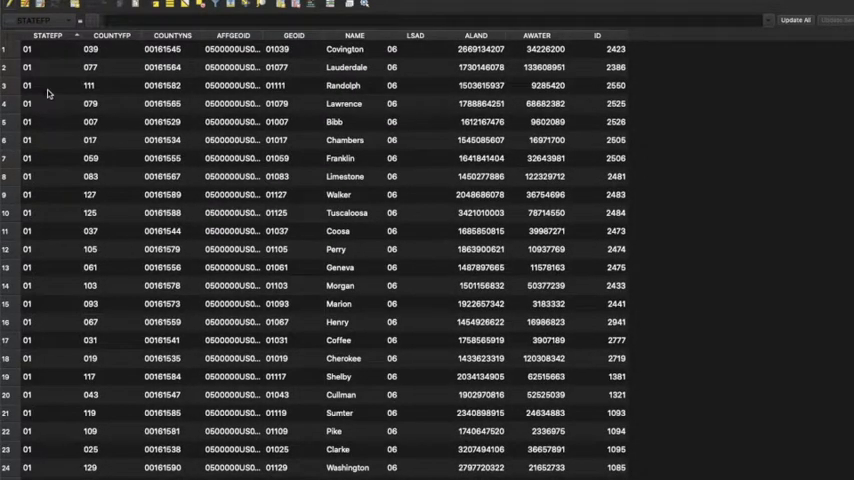
{"action": "mouse_move", "coordinate": [13, 60]}
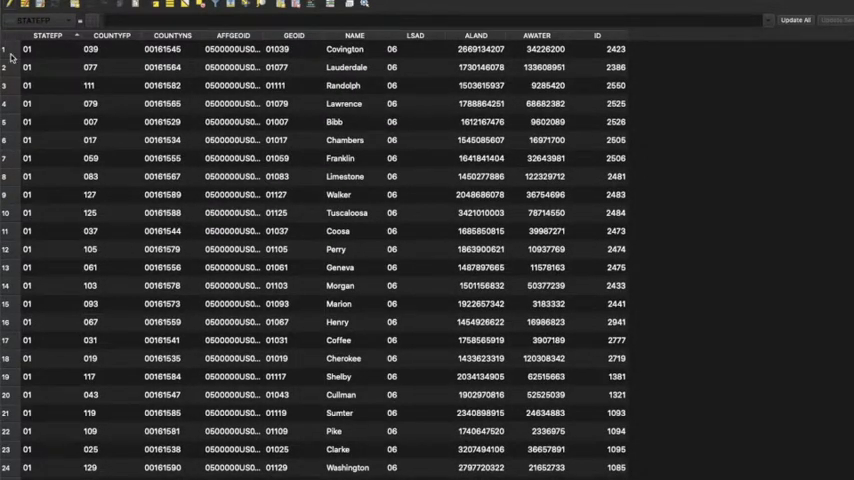
{"action": "mouse_move", "coordinate": [53, 278]}
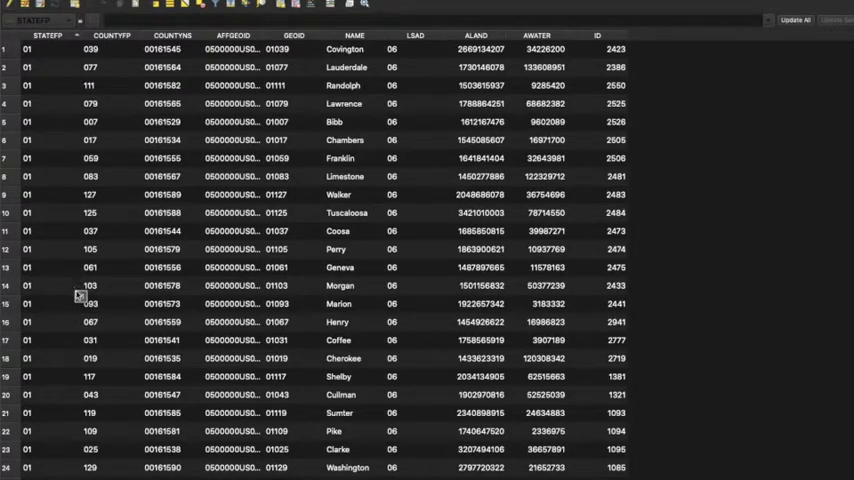
Select attribute table rows 1 through 67, the Alabama counties.
{"action": "left_click", "coordinate": [27, 49]}
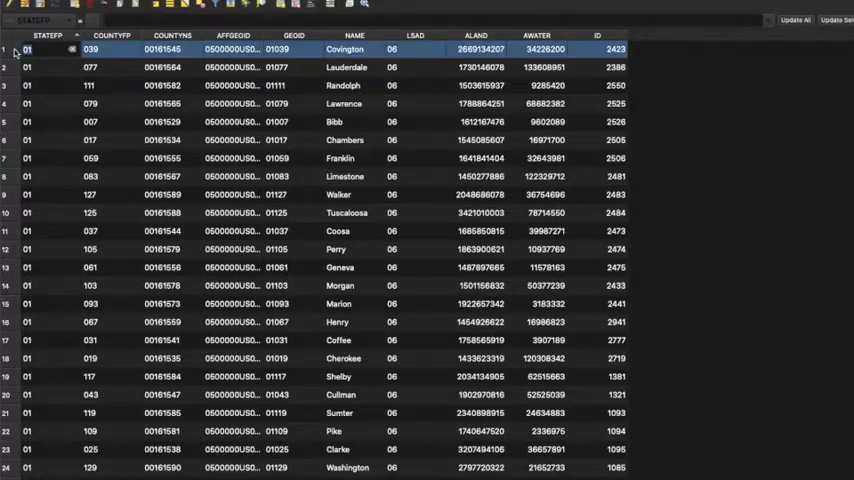
{"action": "scroll", "scroll_direction": "down", "scroll_amount": 3}
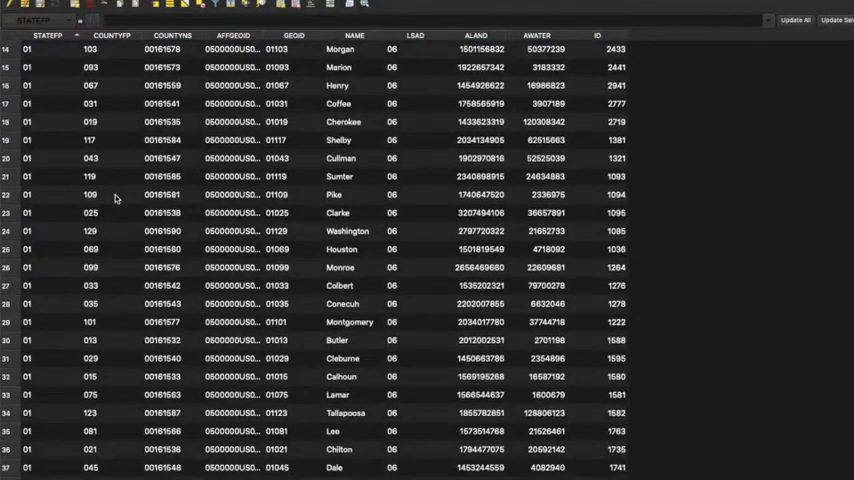
{"action": "scroll", "scroll_direction": "down", "scroll_amount": 3}
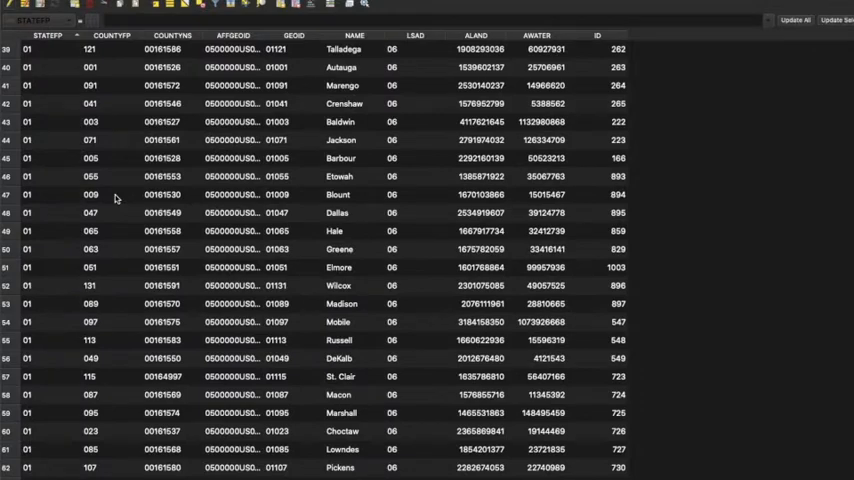
{"action": "scroll", "scroll_direction": "down", "scroll_amount": 3}
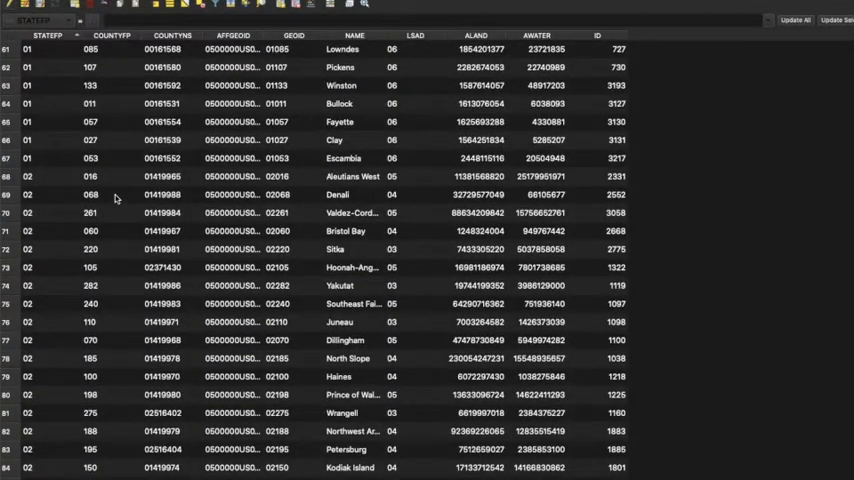
{"action": "scroll", "scroll_direction": "up", "scroll_amount": 3}
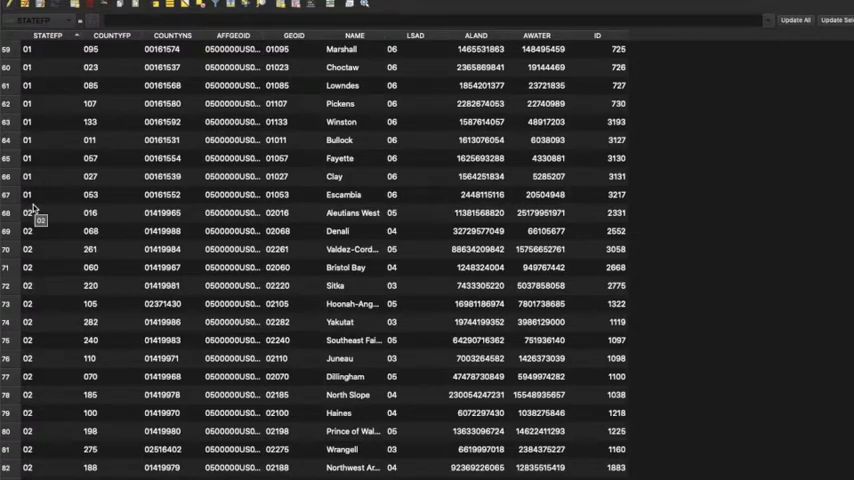
{"action": "mouse_move", "coordinate": [15, 205]}
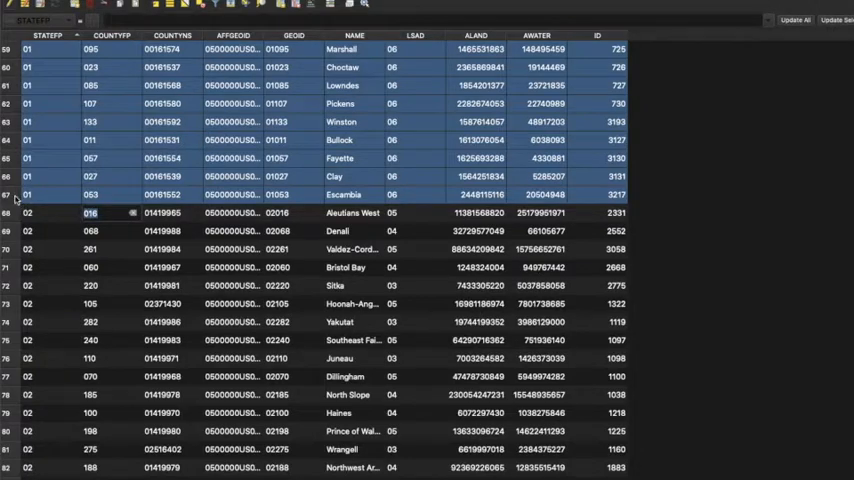
{"action": "left_click", "coordinate": [48, 194]}
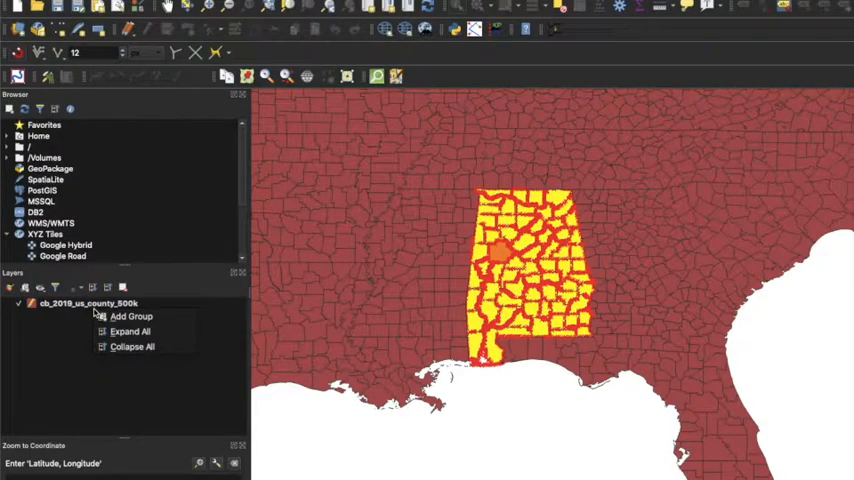
Reopen the attribute table and deselect features from all layers.
{"action": "right_click", "coordinate": [88, 303]}
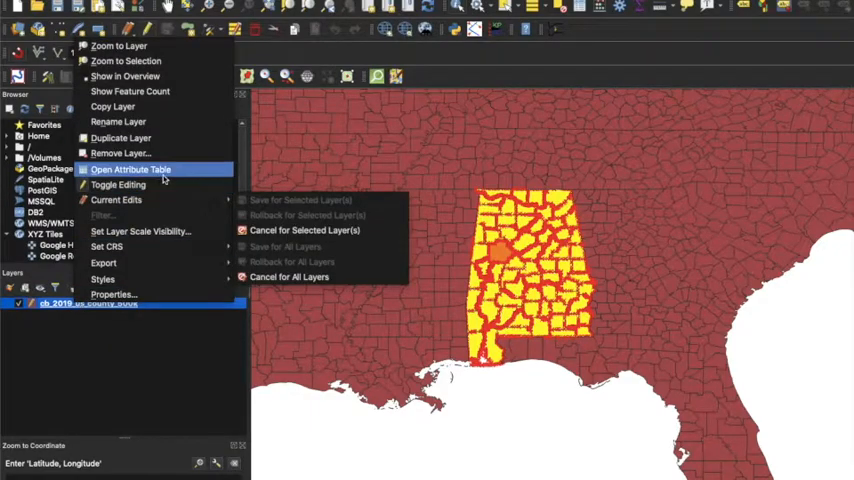
{"action": "left_click", "coordinate": [130, 169]}
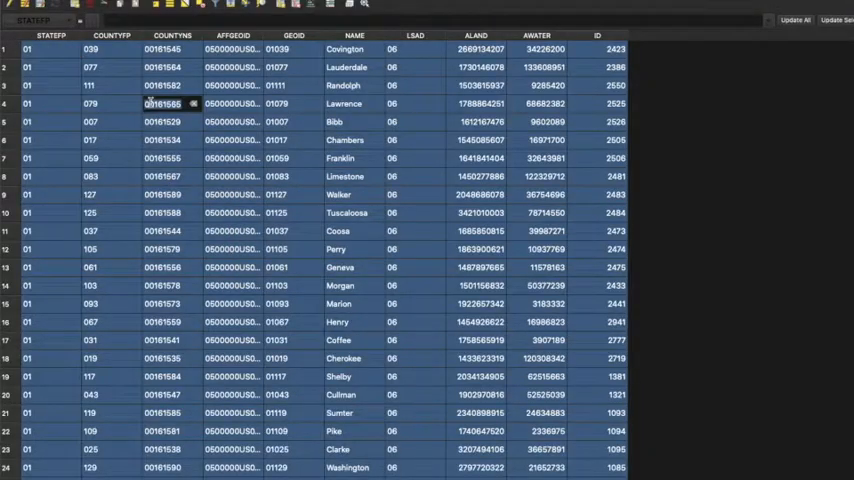
{"action": "scroll", "scroll_direction": "down", "scroll_amount": 3}
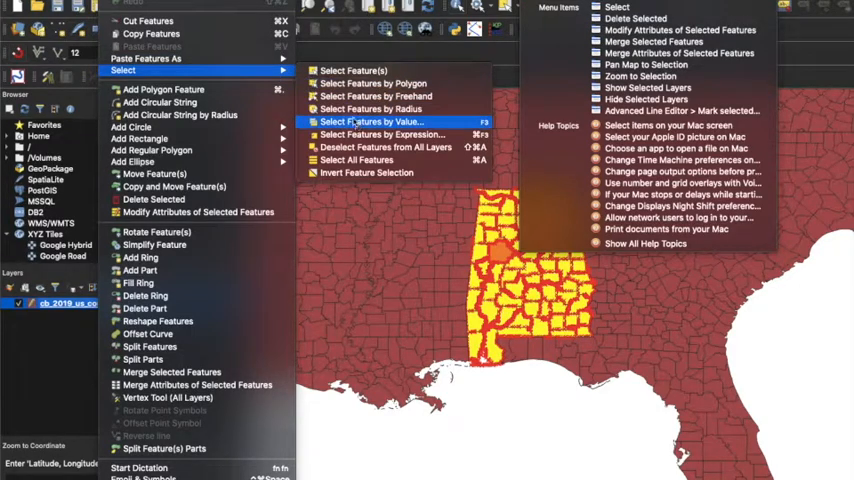
{"action": "mouse_move", "coordinate": [385, 147]}
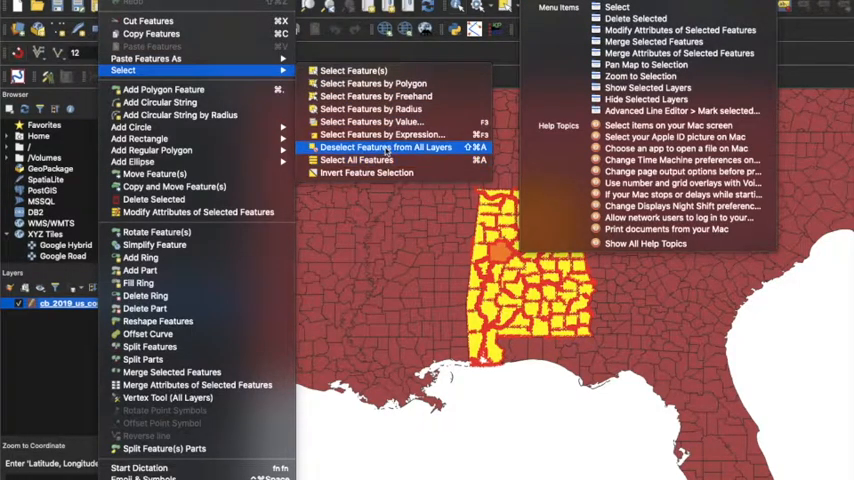
{"action": "left_click", "coordinate": [387, 147]}
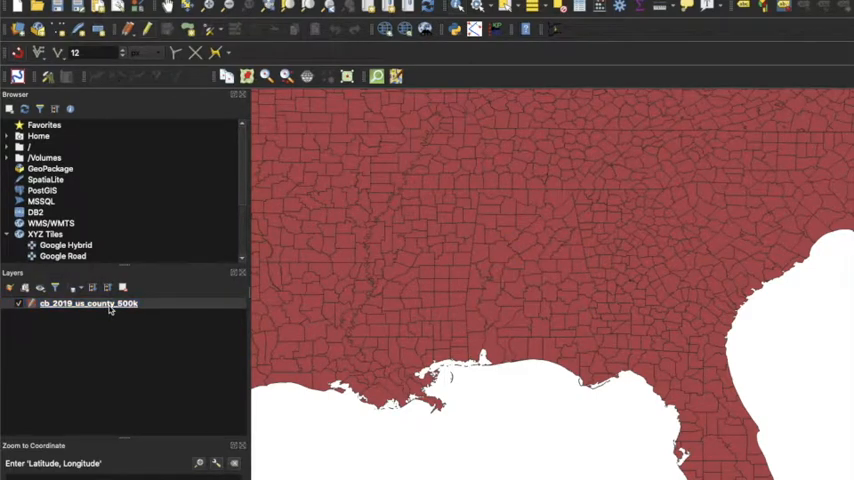
In the county attribute table, select the Alabama (STATEFP 01) rows so only Alabama remains.
{"action": "right_click", "coordinate": [72, 303]}
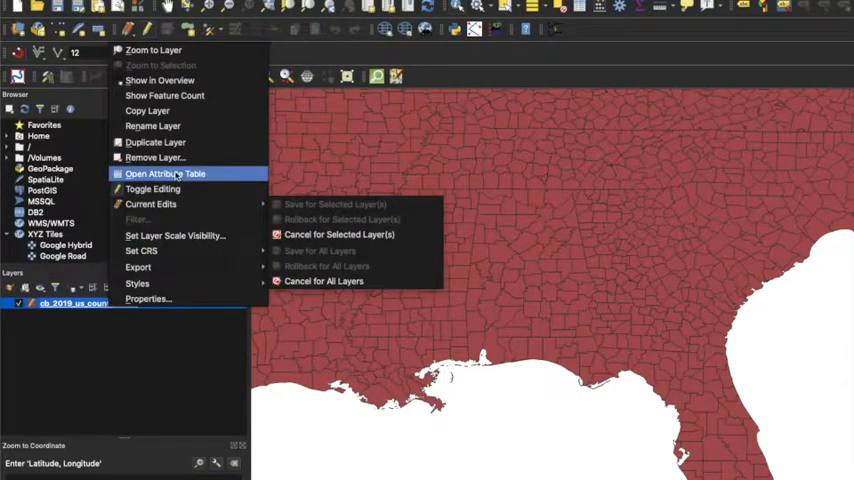
{"action": "left_click", "coordinate": [165, 173]}
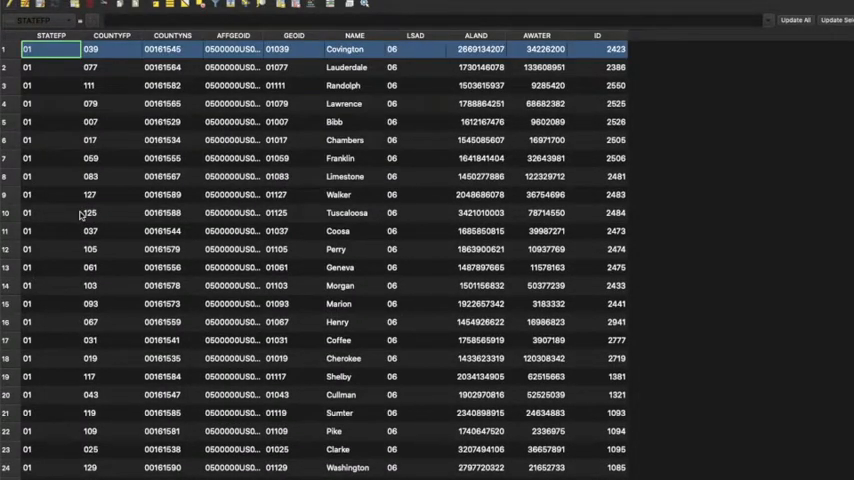
{"action": "scroll", "scroll_direction": "down", "scroll_amount": 3}
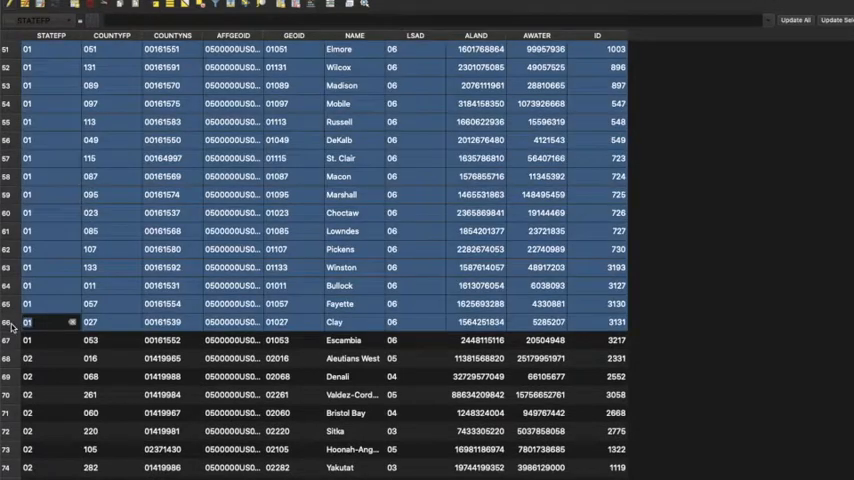
{"action": "left_click", "coordinate": [50, 340]}
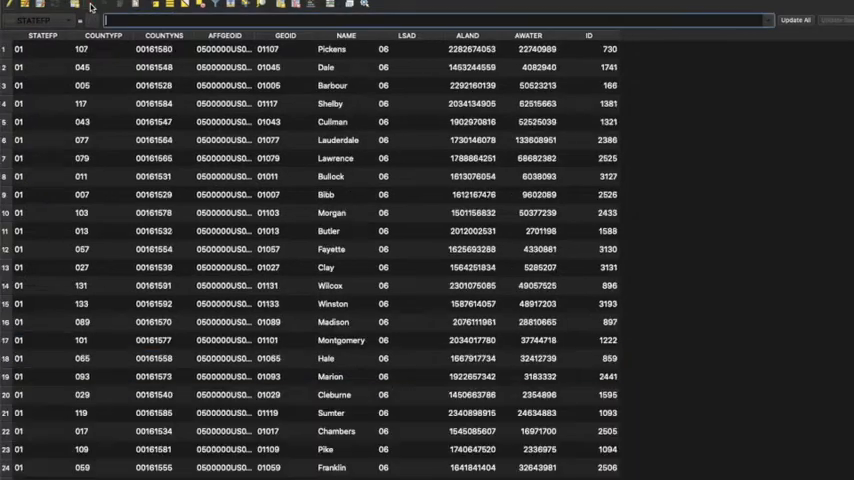
{"action": "scroll", "scroll_direction": "down", "scroll_amount": 3}
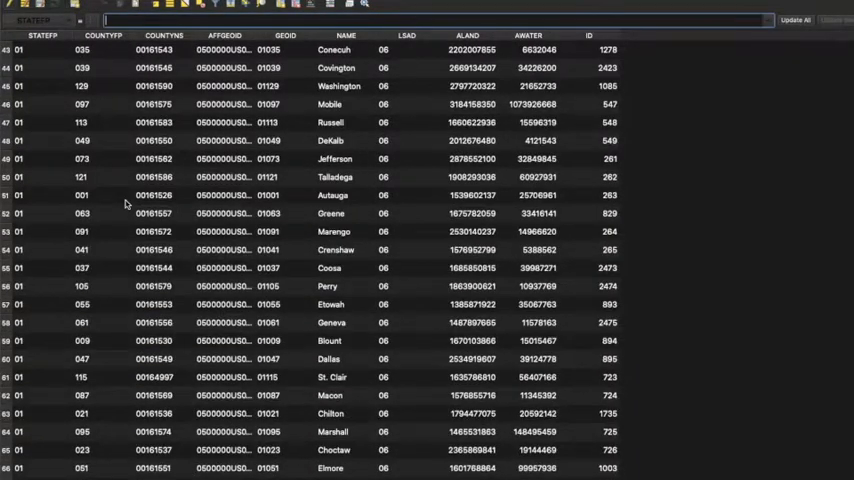
{"action": "scroll", "scroll_direction": "up", "scroll_amount": 3}
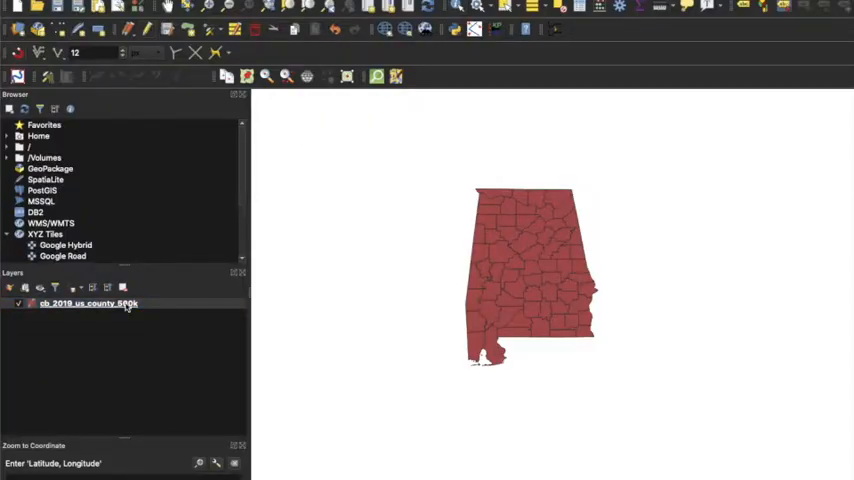
Save the county layer's features as a KML file named County Data Alabama.
{"action": "left_click", "coordinate": [90, 303]}
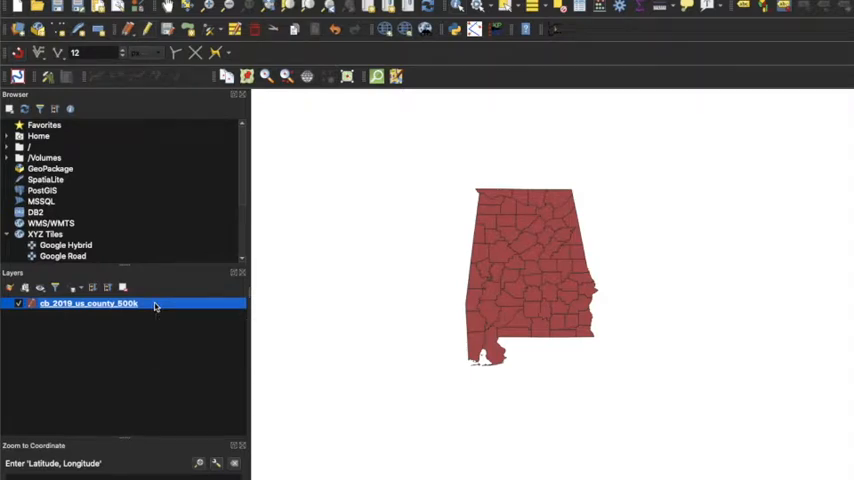
{"action": "mouse_move", "coordinate": [100, 310]}
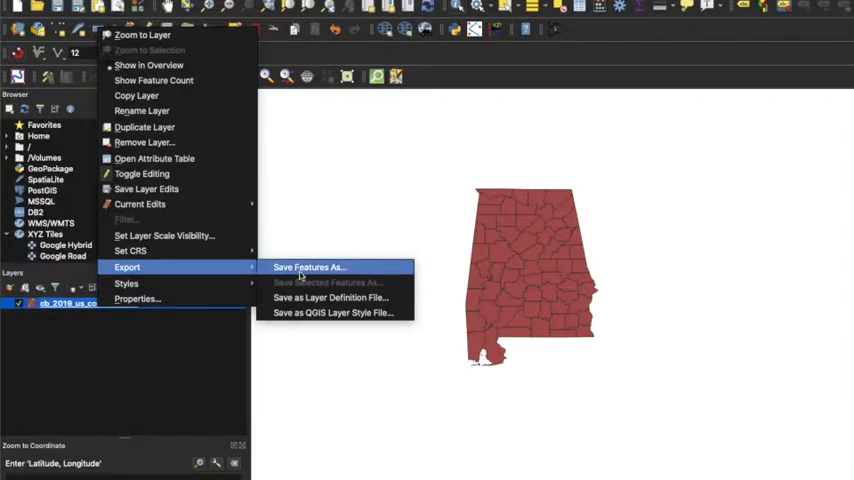
{"action": "left_click", "coordinate": [308, 267]}
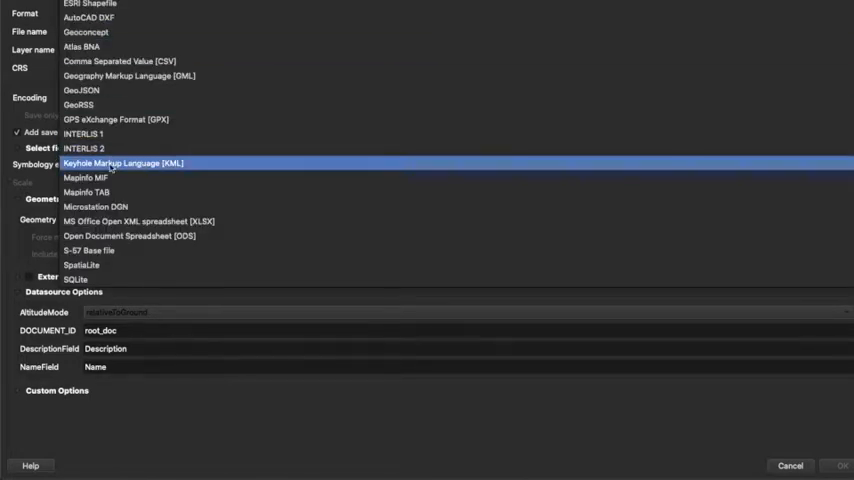
{"action": "left_click", "coordinate": [123, 163]}
{"action": "type", "text": "County Data Alabama"}
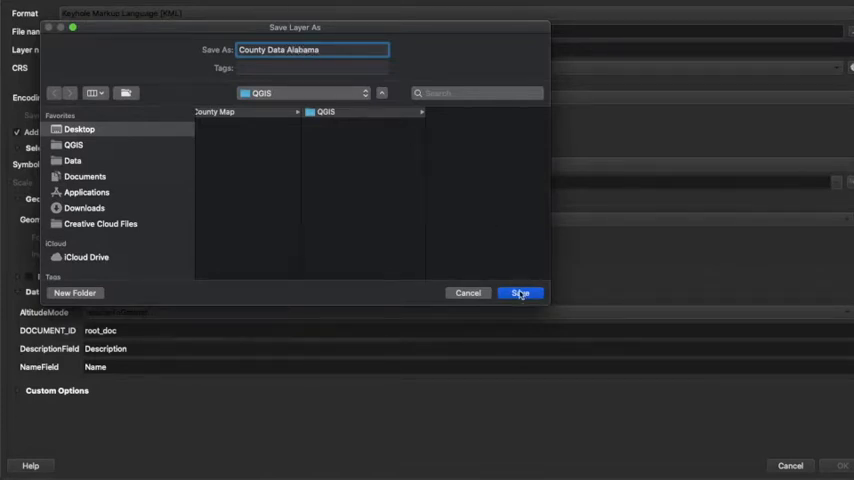
{"action": "left_click", "coordinate": [521, 292]}
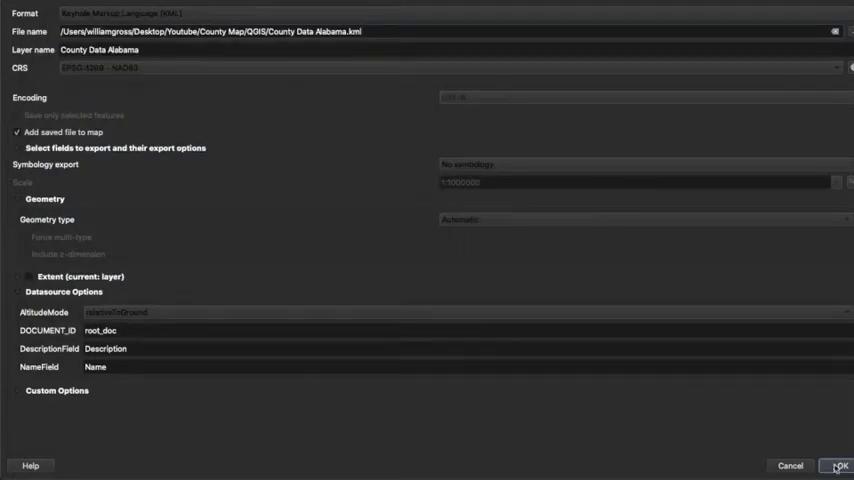
{"action": "left_click", "coordinate": [838, 465]}
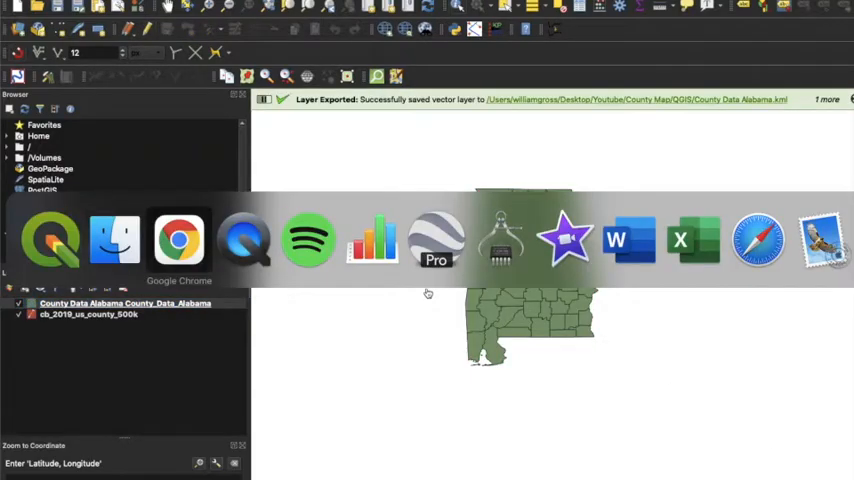
Create a blank Google My Maps map in Chrome and title it 'Counties of Alabama'.
{"action": "left_click", "coordinate": [178, 238]}
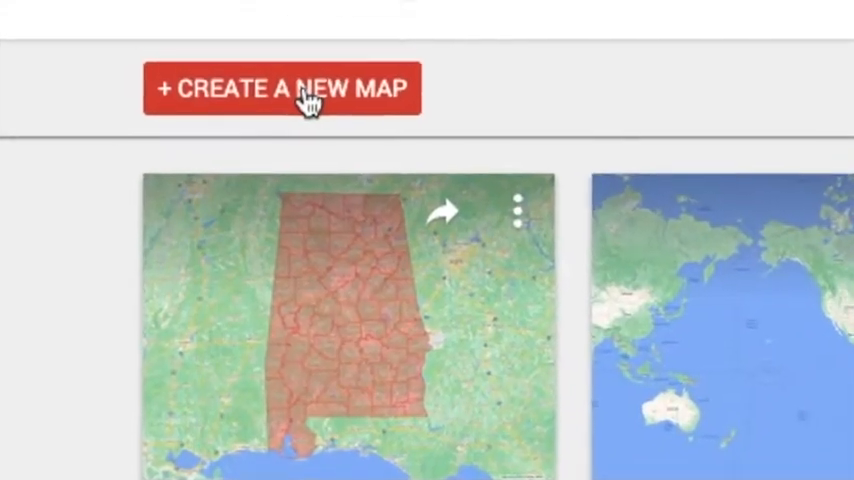
{"action": "left_click", "coordinate": [283, 88]}
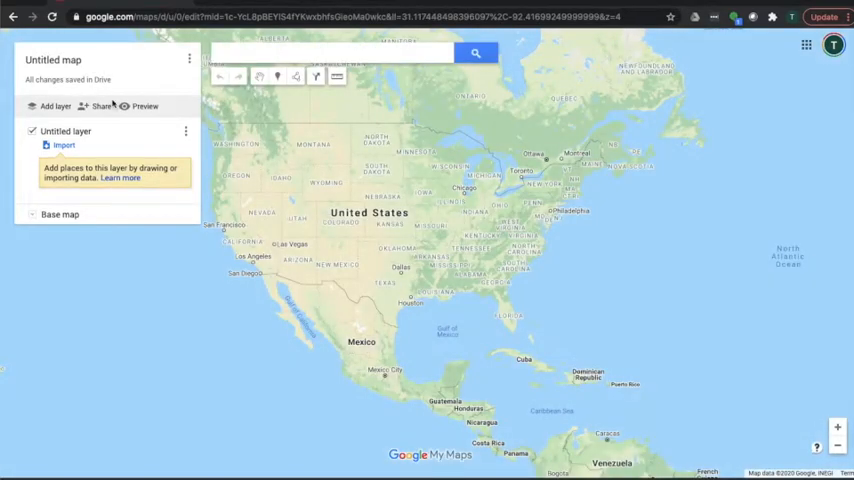
{"action": "left_click", "coordinate": [53, 60]}
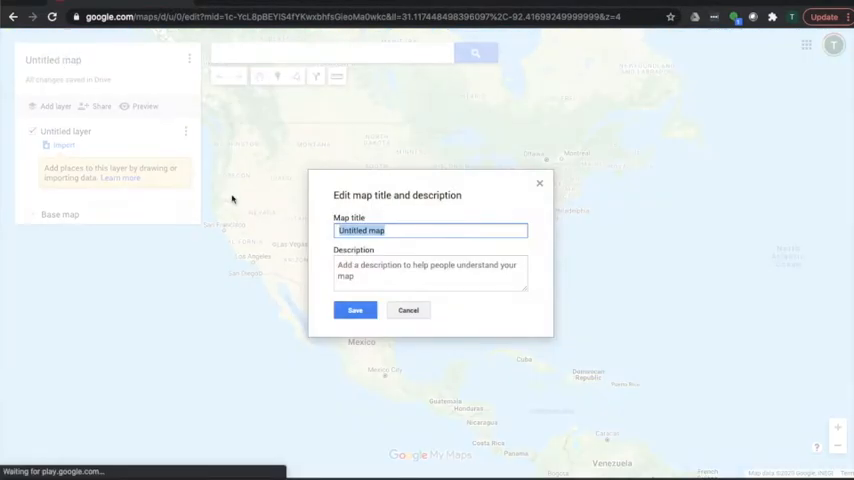
{"action": "type", "text": "C"}
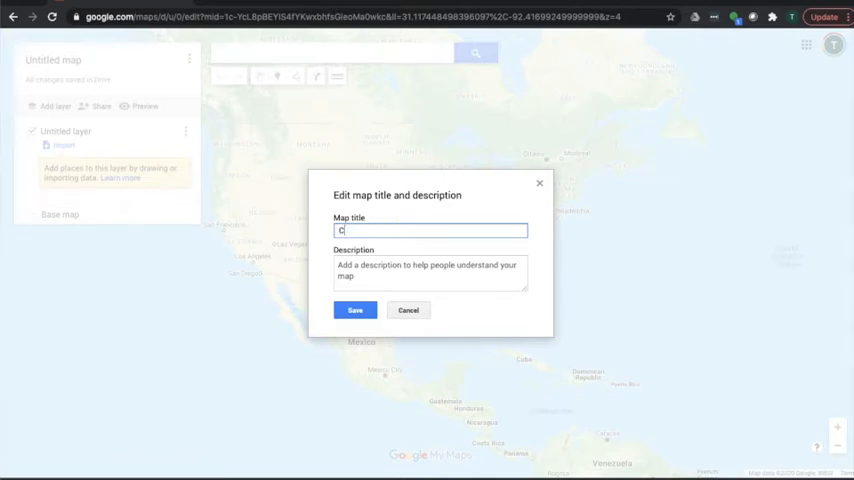
{"action": "type", "text": "ounties of A"}
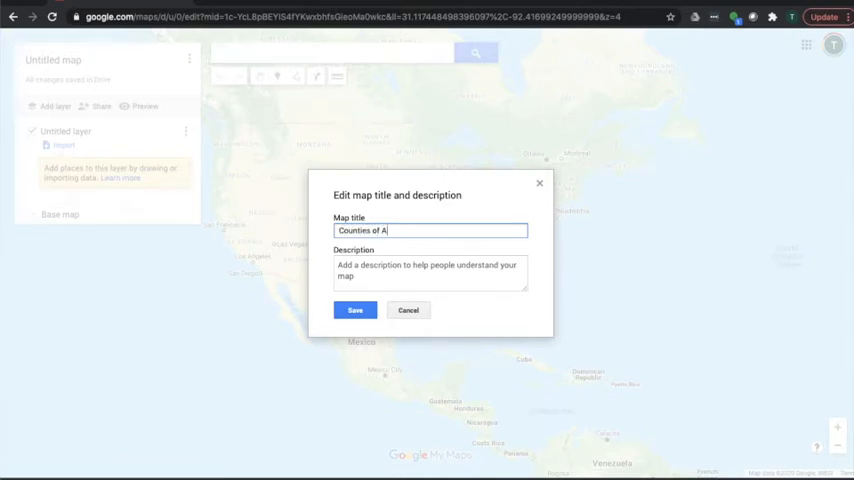
{"action": "left_click", "coordinate": [355, 310]}
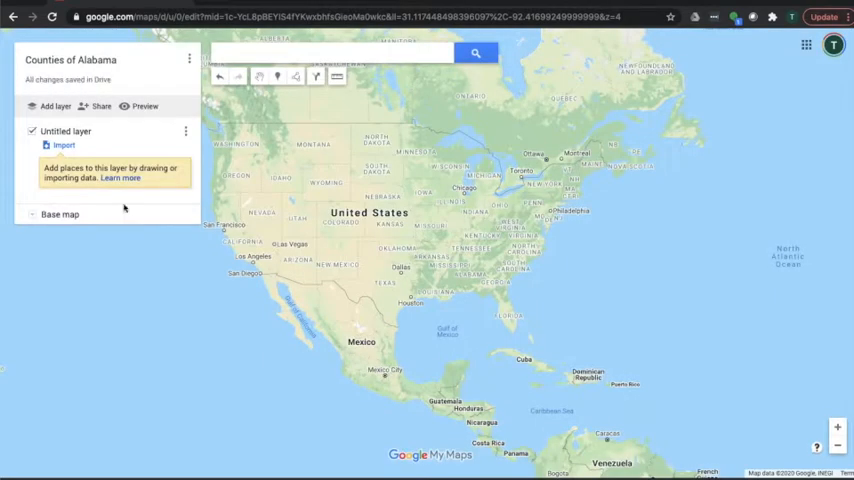
{"action": "mouse_move", "coordinate": [63, 145]}
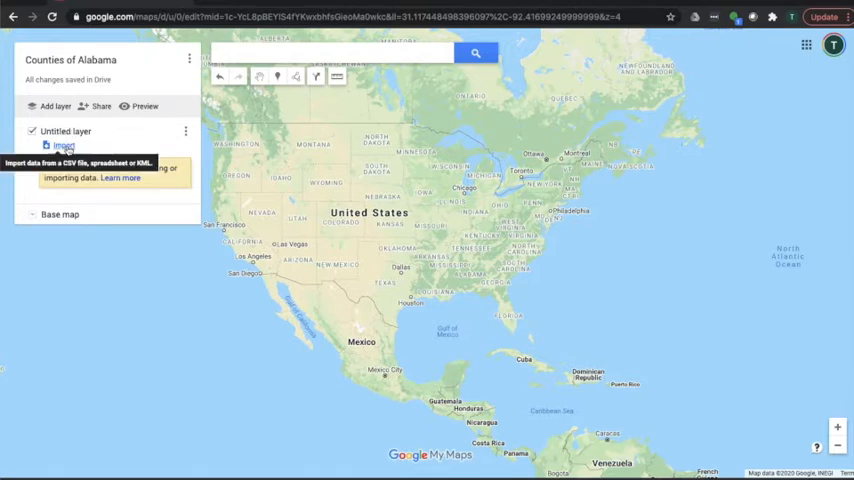
Upload County Data Alabama.kml from the computer into the untitled layer.
{"action": "left_click", "coordinate": [63, 145]}
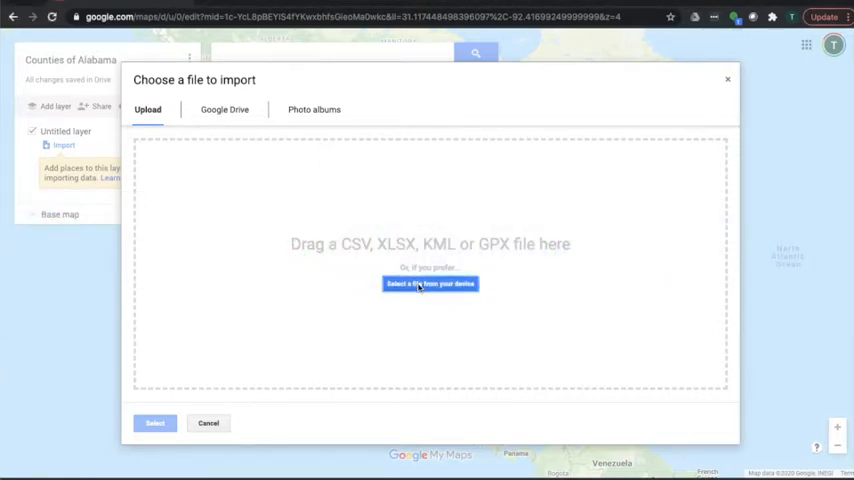
{"action": "left_click", "coordinate": [430, 283]}
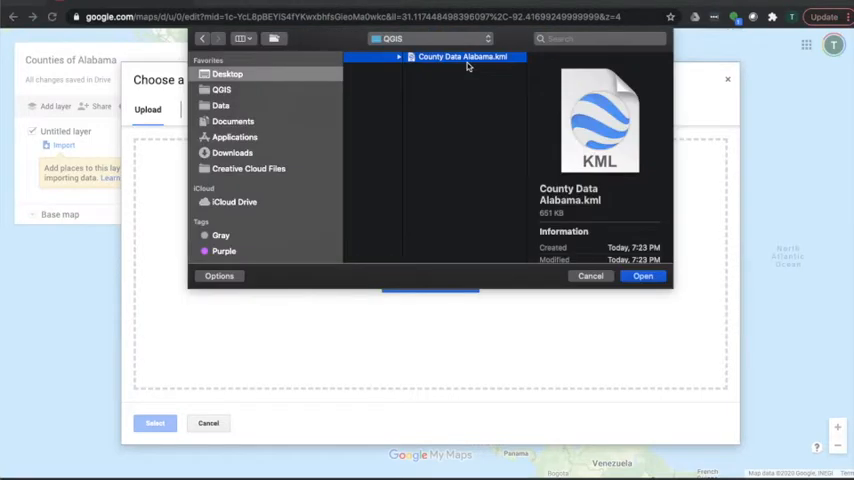
{"action": "mouse_move", "coordinate": [595, 276]}
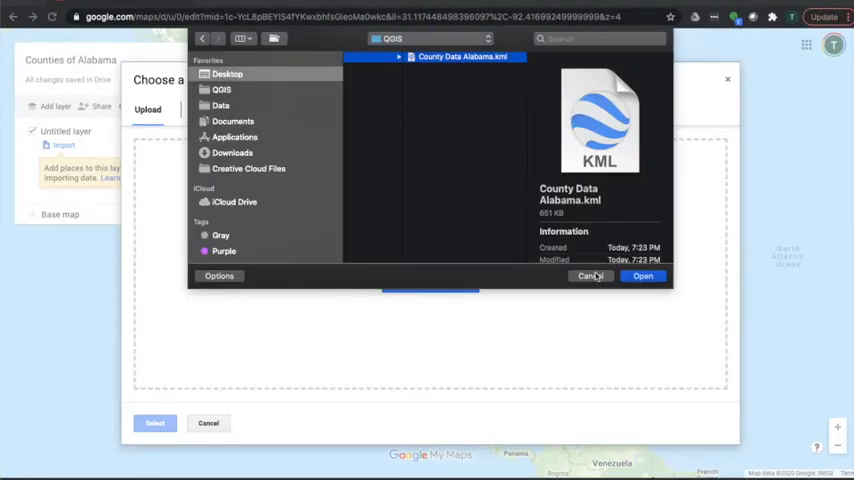
{"action": "mouse_move", "coordinate": [645, 282]}
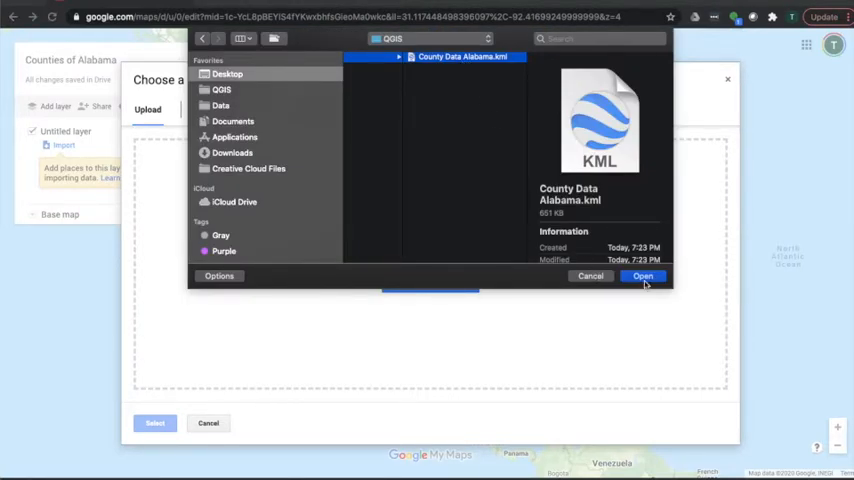
{"action": "left_click", "coordinate": [643, 276]}
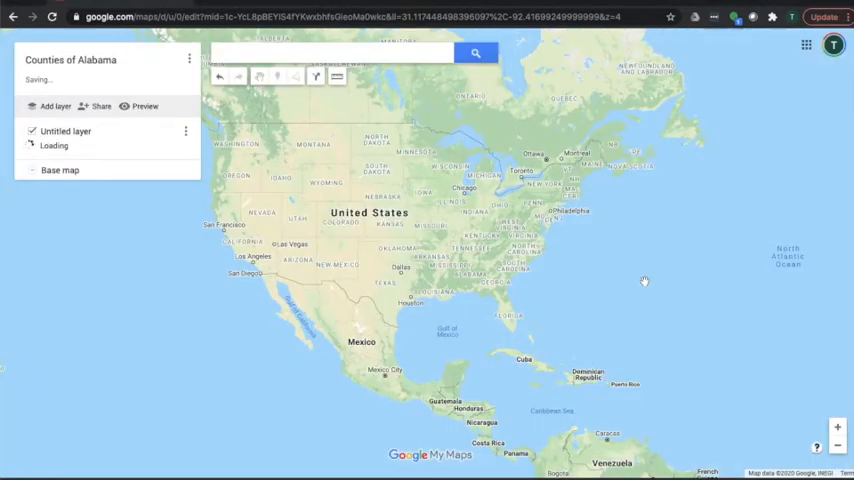
{"action": "mouse_move", "coordinate": [400, 320]}
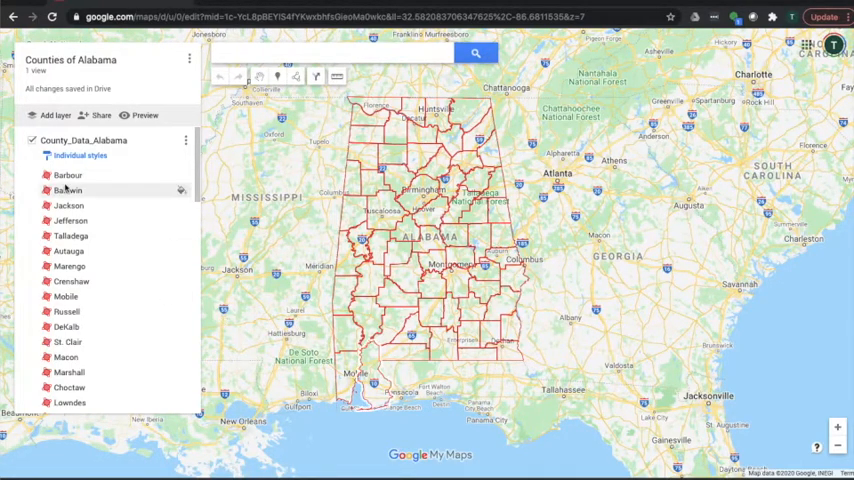
Apply a uniform style with name labels and purple fill with adjusted transparency.
{"action": "left_click", "coordinate": [80, 156]}
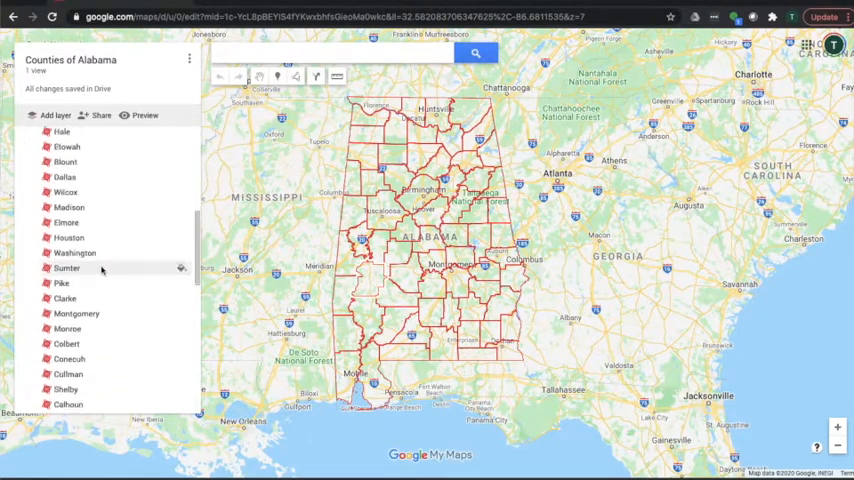
{"action": "scroll", "scroll_direction": "down", "scroll_amount": 3}
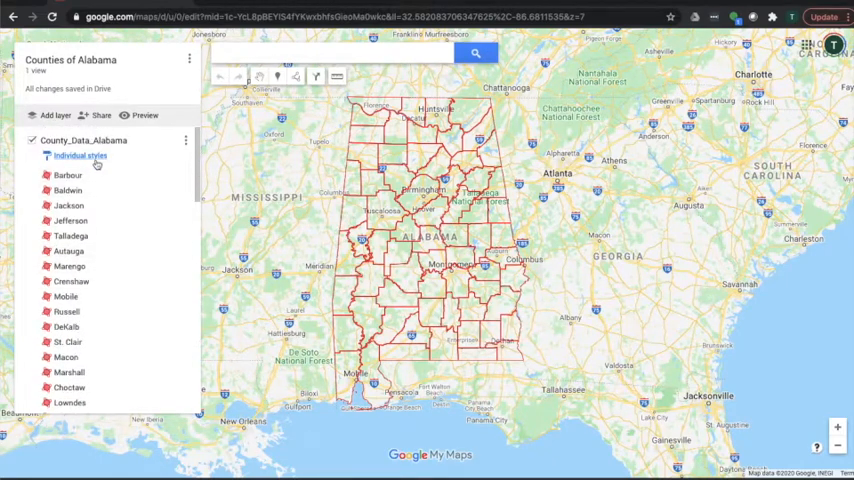
{"action": "left_click", "coordinate": [80, 156]}
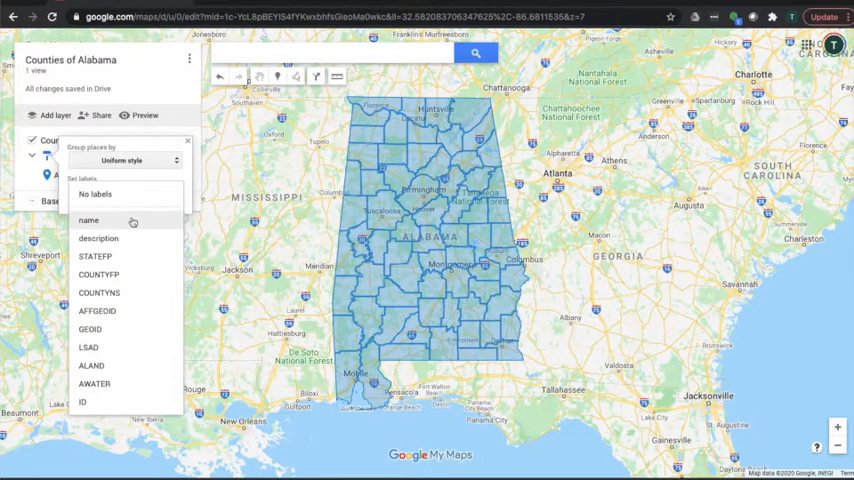
{"action": "left_click", "coordinate": [88, 220]}
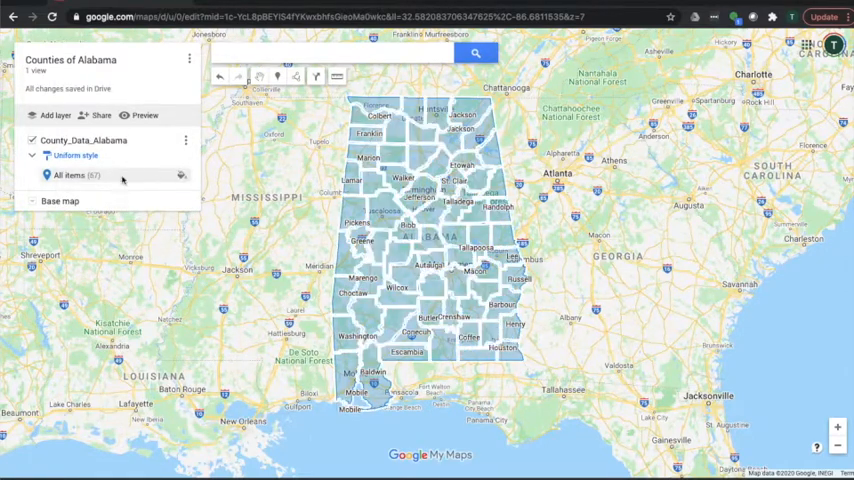
{"action": "left_click", "coordinate": [181, 175]}
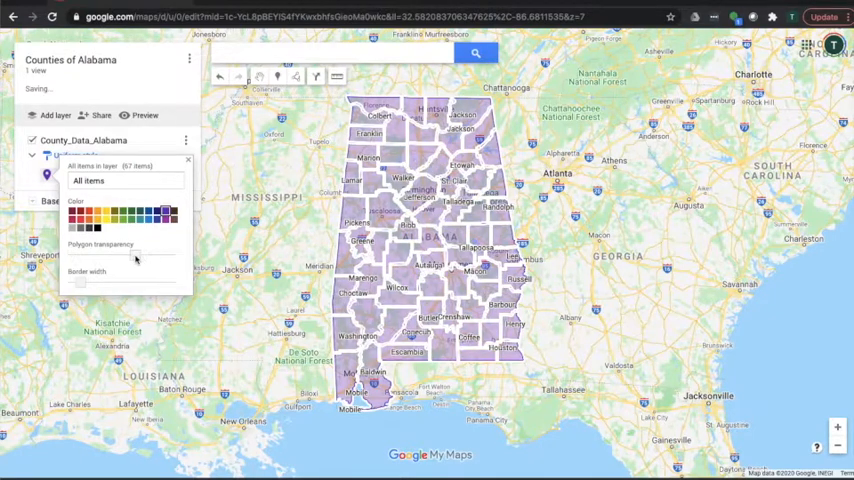
{"action": "left_click_drag", "start_coordinate": [150, 256], "coordinate": [135, 256]}
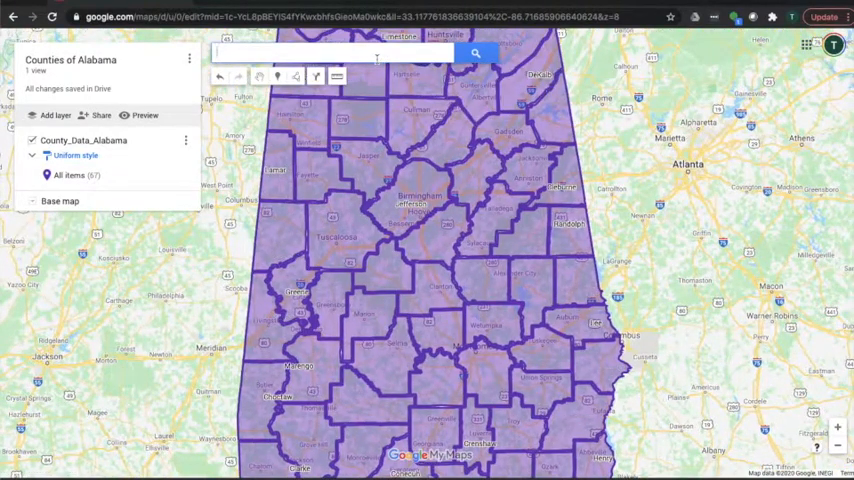
Search 'auburn univ' to locate Auburn University, then check its county's details popup.
{"action": "type", "text": "auburn"}
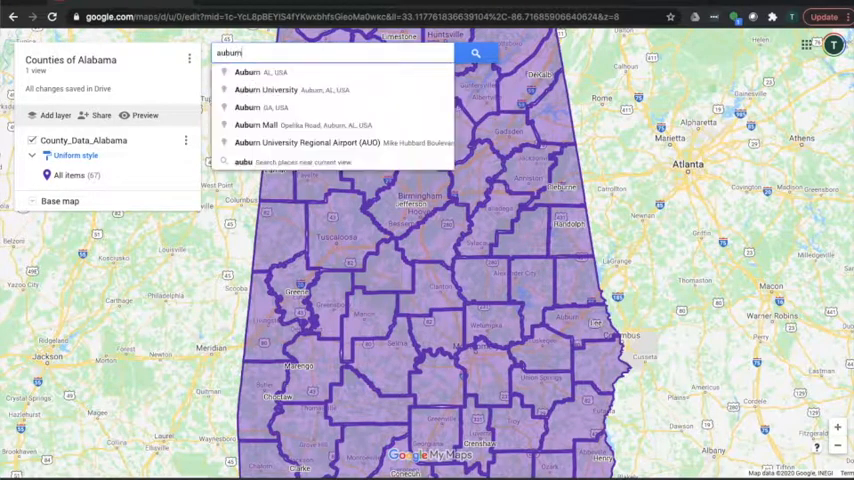
{"action": "type", "text": "univ"}
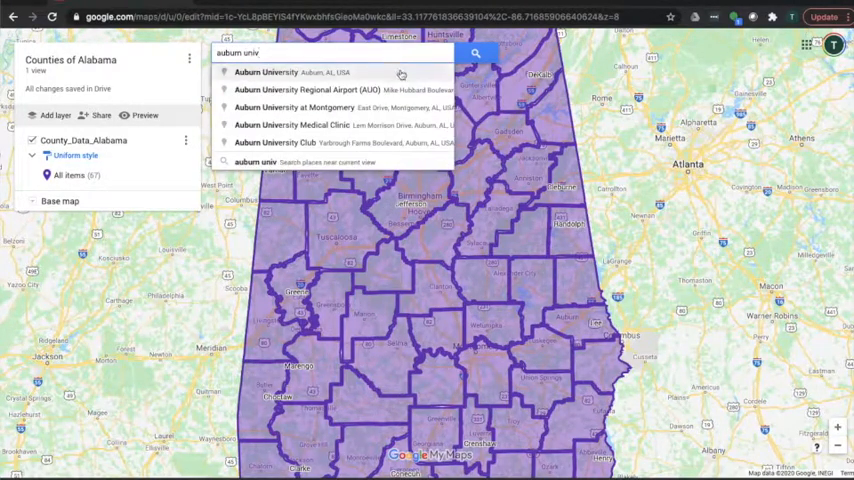
{"action": "left_click", "coordinate": [266, 72]}
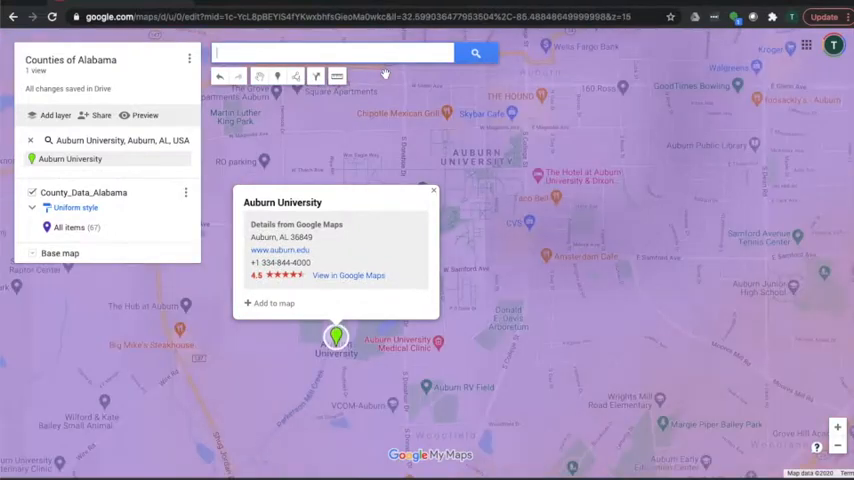
{"action": "left_click", "coordinate": [434, 190]}
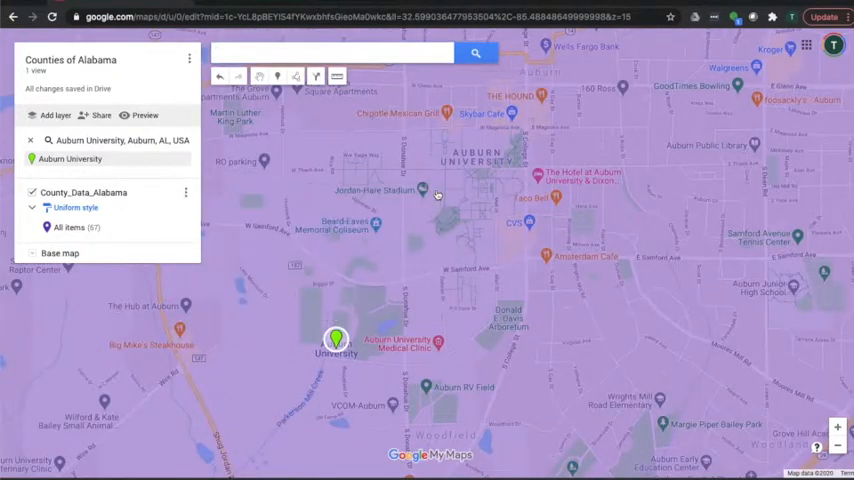
{"action": "mouse_move", "coordinate": [370, 263]}
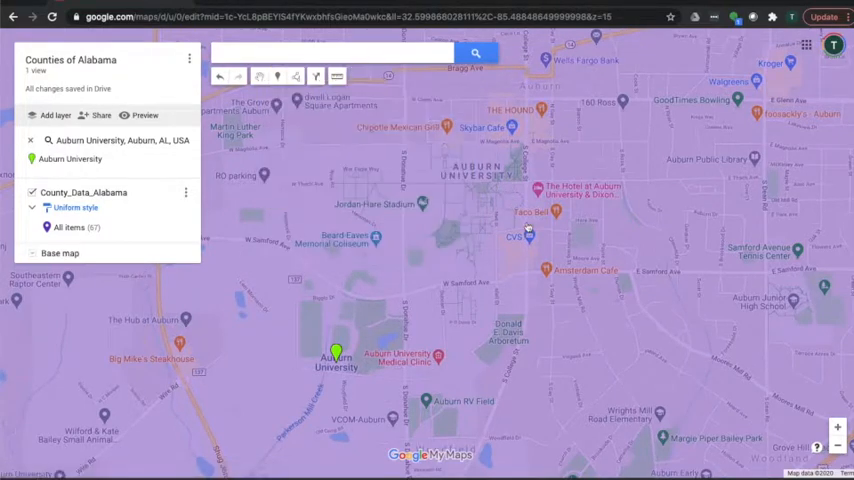
{"action": "left_click", "coordinate": [525, 227]}
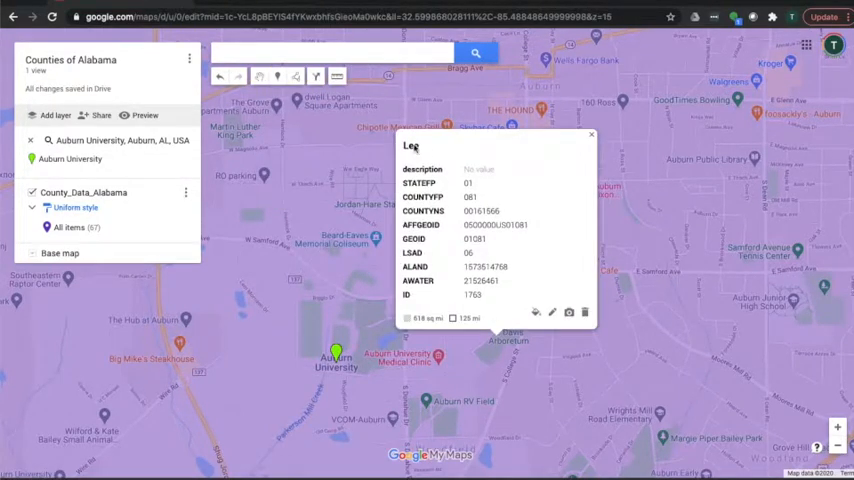
{"action": "left_click", "coordinate": [591, 135]}
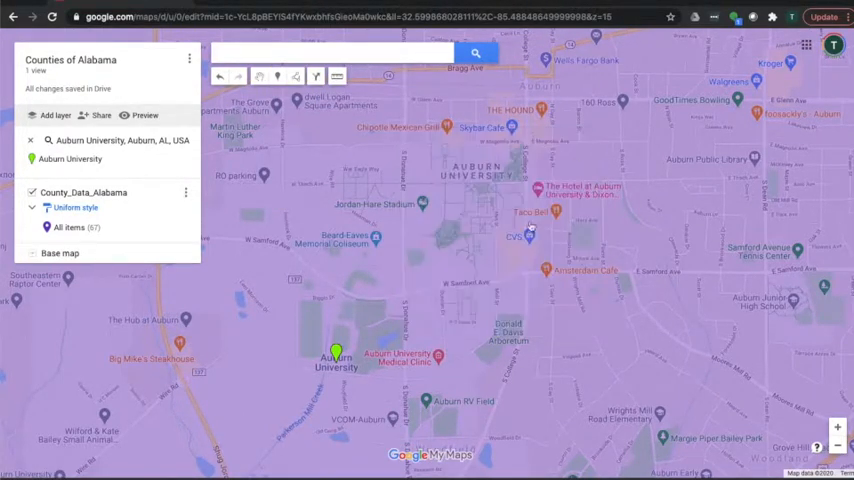